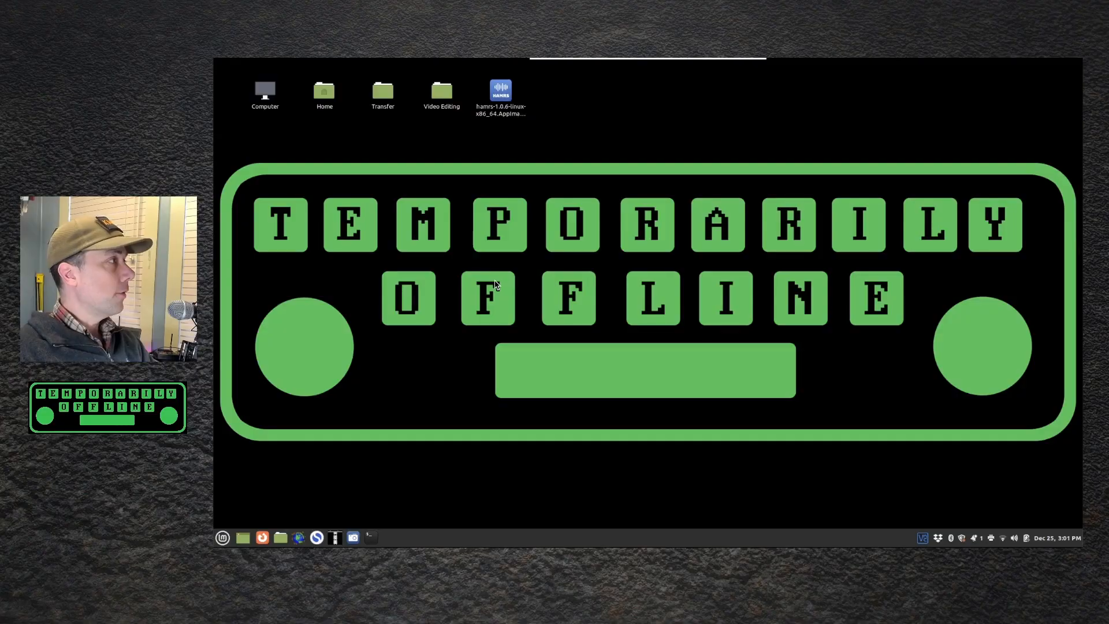
pyautogui.moveTo(370, 537)
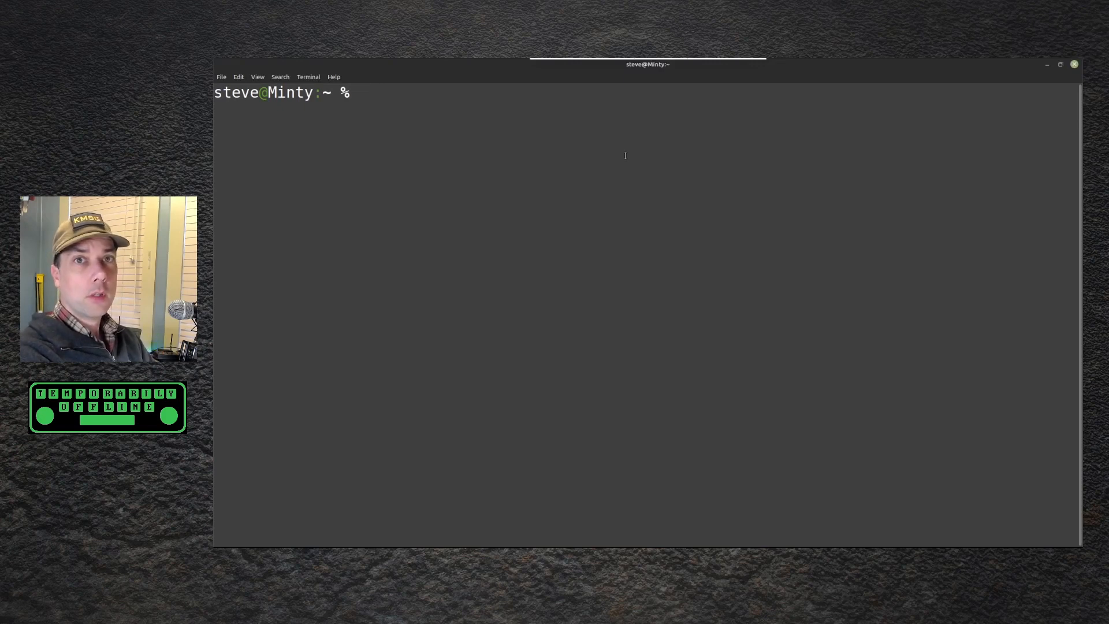
# - Run sudo apt install wine and answer Y to approve the 225 new packages
pyautogui.write('su')
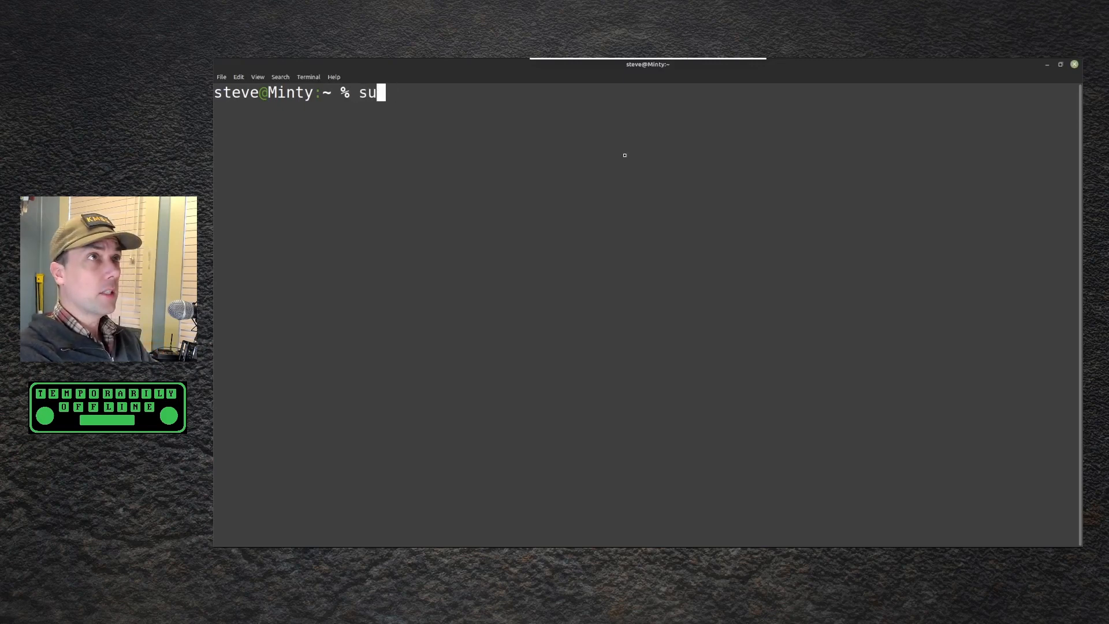
pyautogui.write('do')
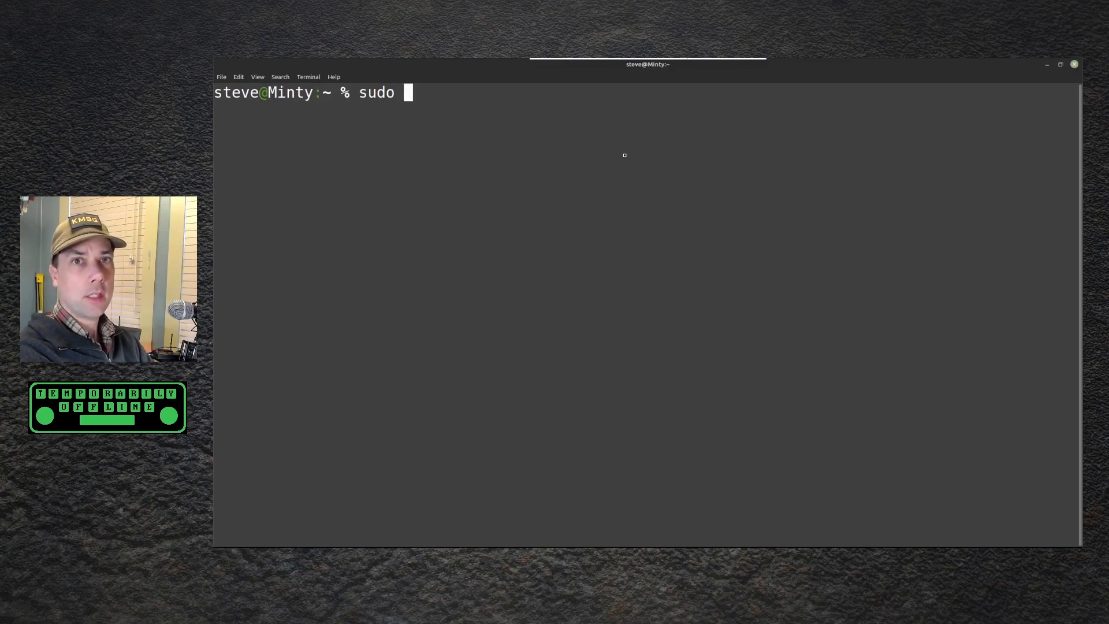
pyautogui.write('ap')
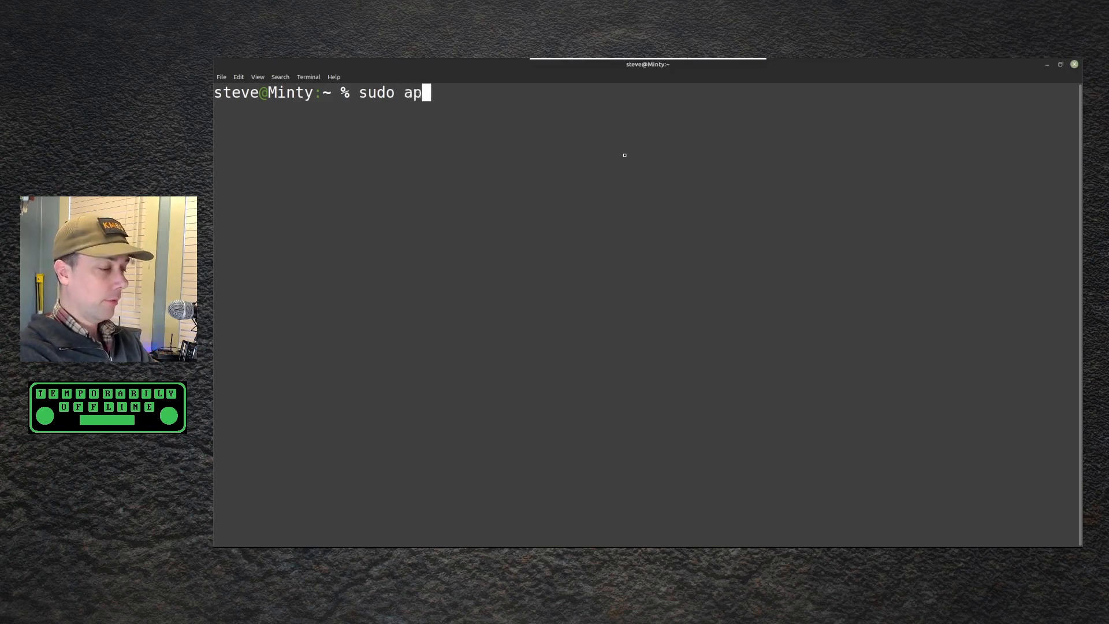
pyautogui.write('t')
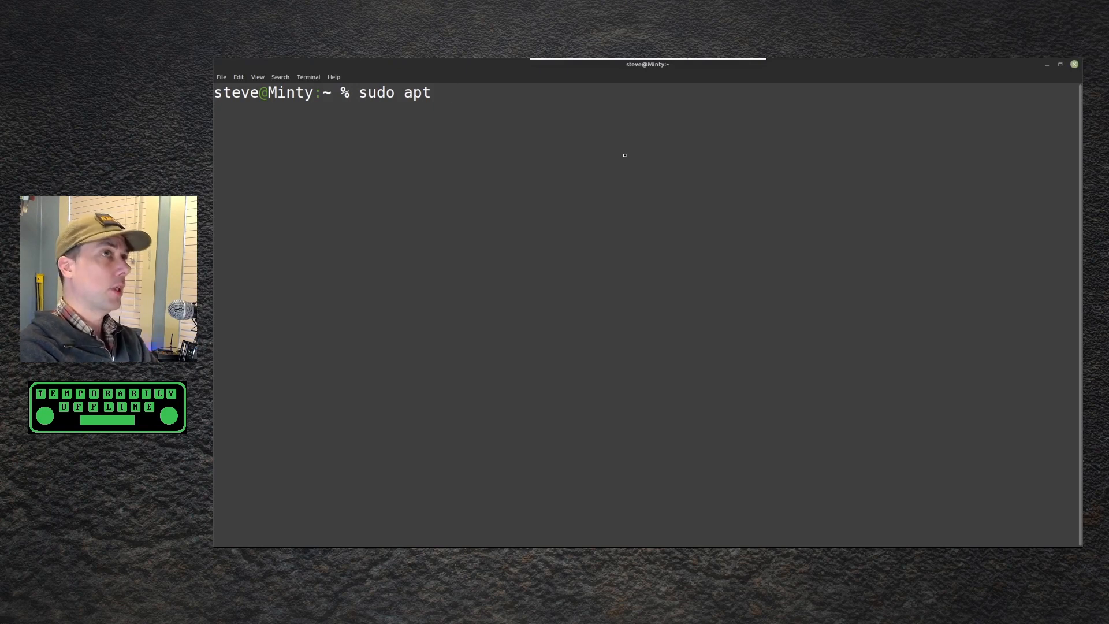
pyautogui.press('Backspace')
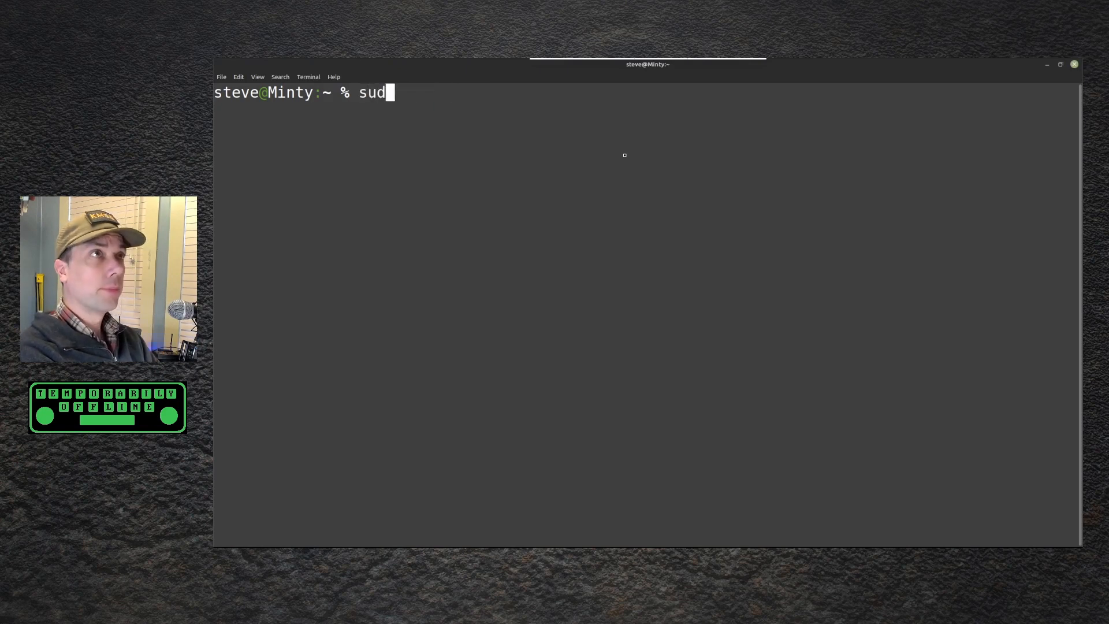
pyautogui.write('o apt install wine')
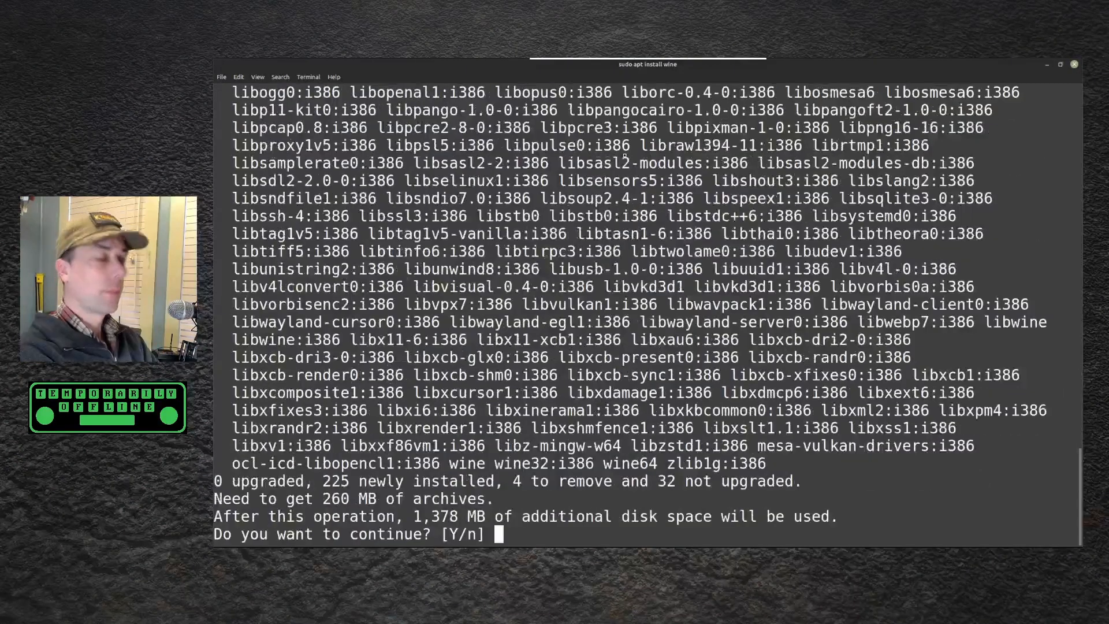
pyautogui.write('Y')
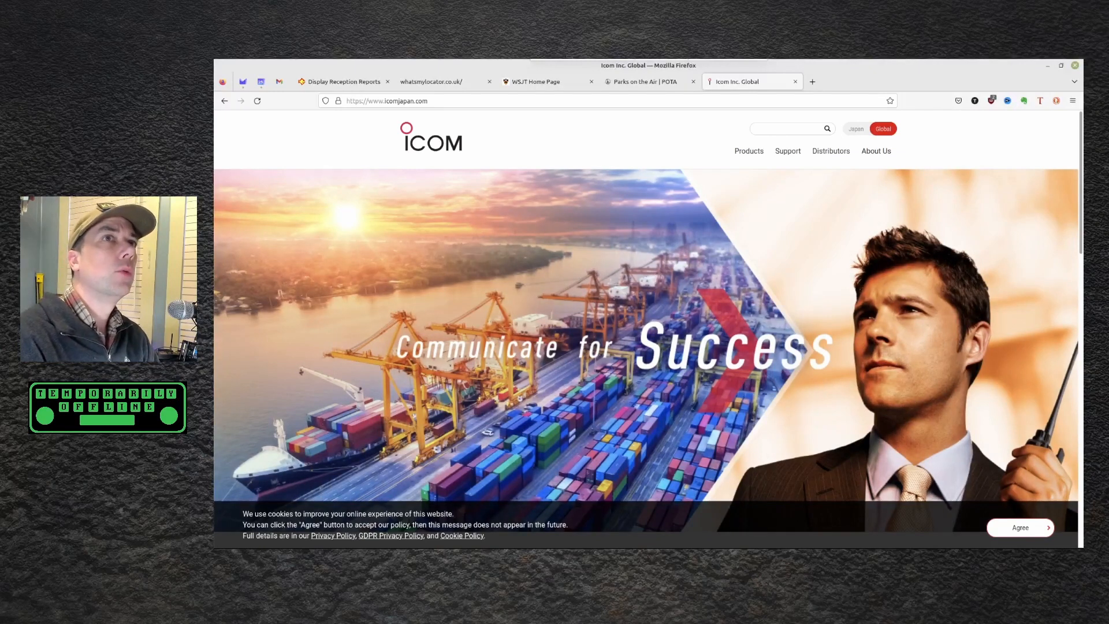
# - Reach the Firmware / Software downloads and search for the IC-705 model
pyautogui.click(786, 151)
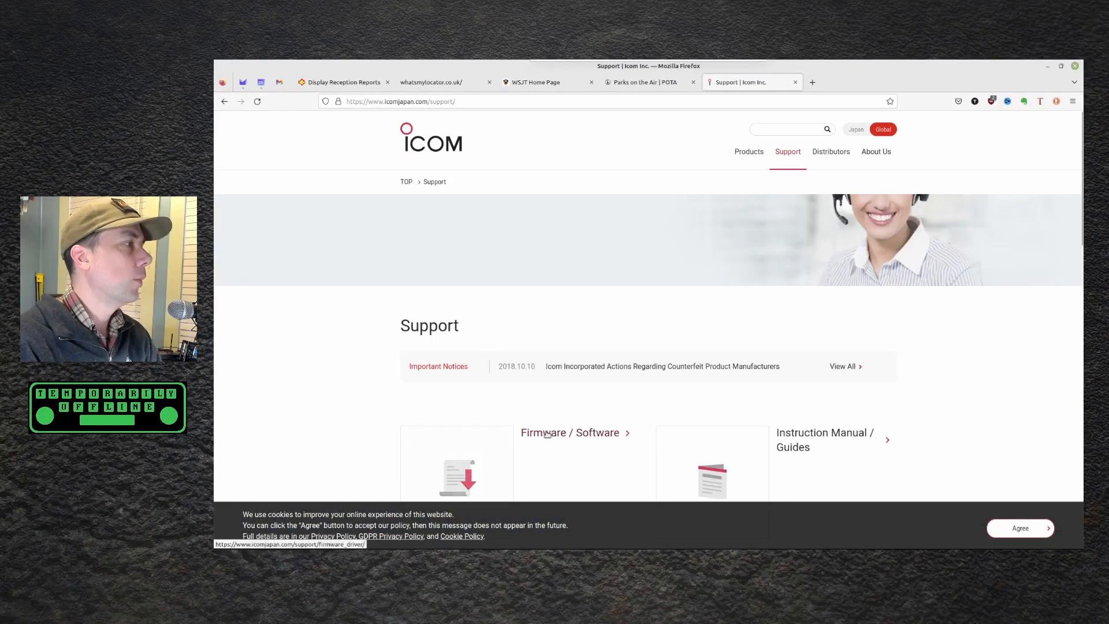
pyautogui.click(569, 432)
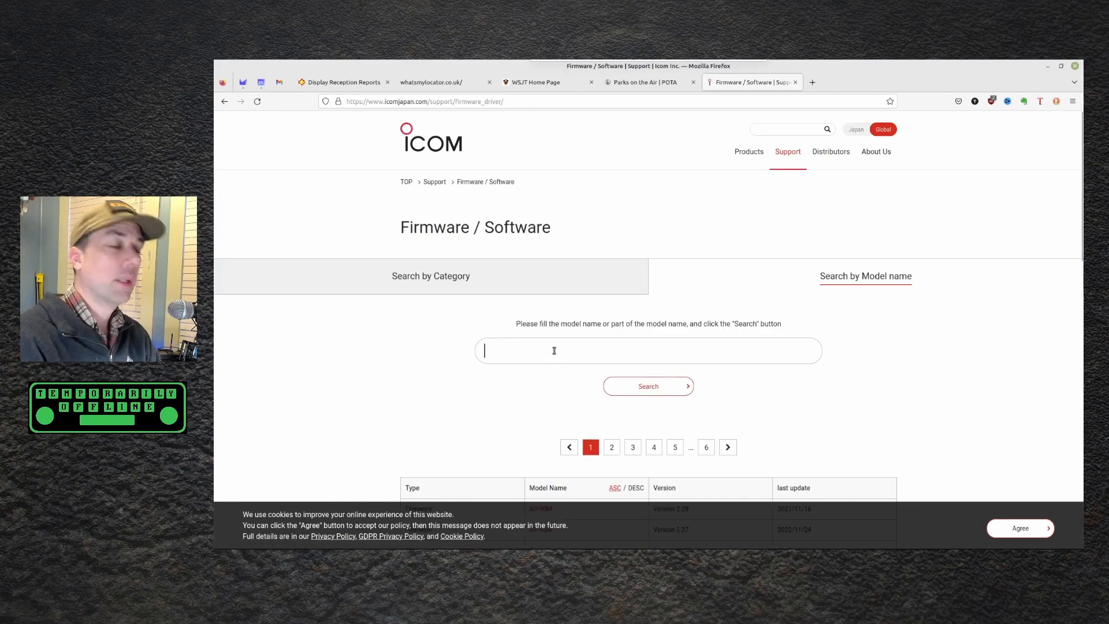
pyautogui.write('ICO')
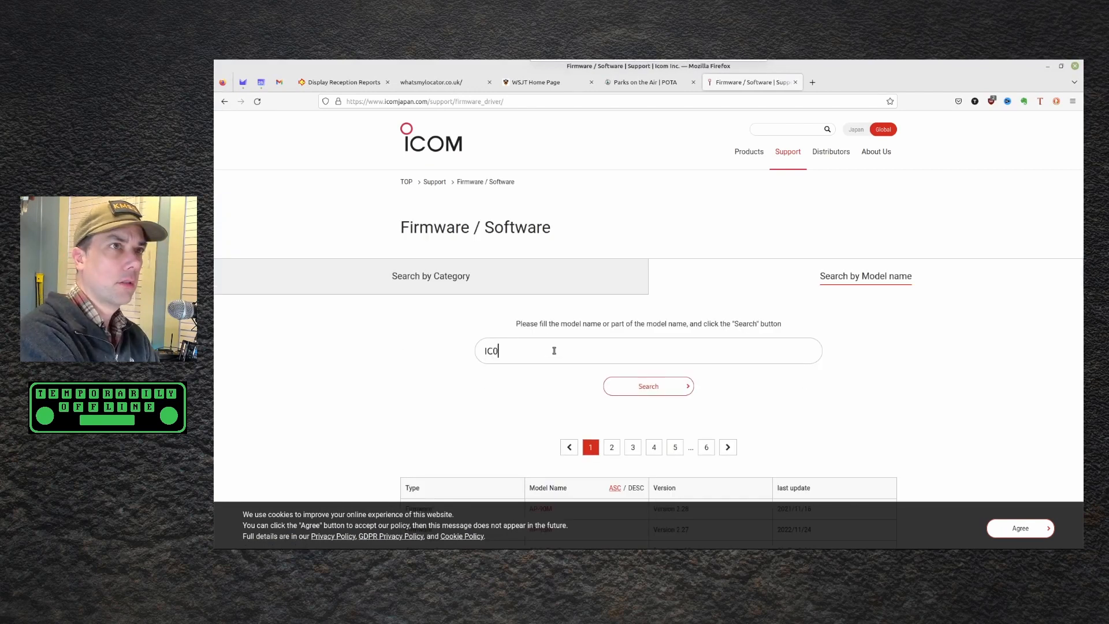
pyautogui.click(647, 385)
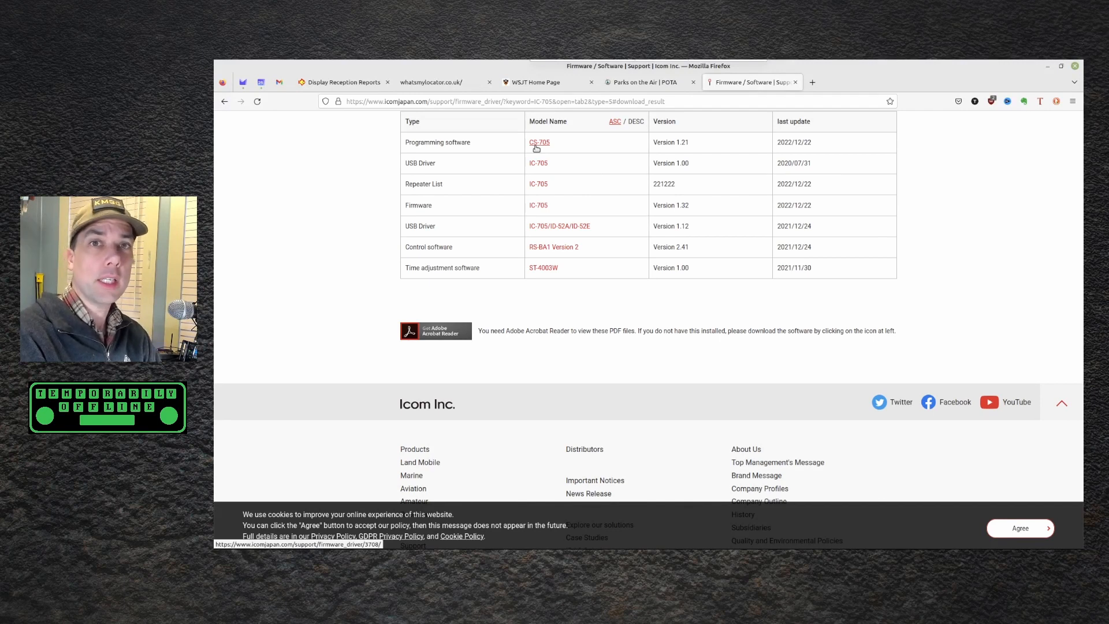
# - On the CS-705 page, agree to the terms and request the 6.25MB download
pyautogui.click(539, 142)
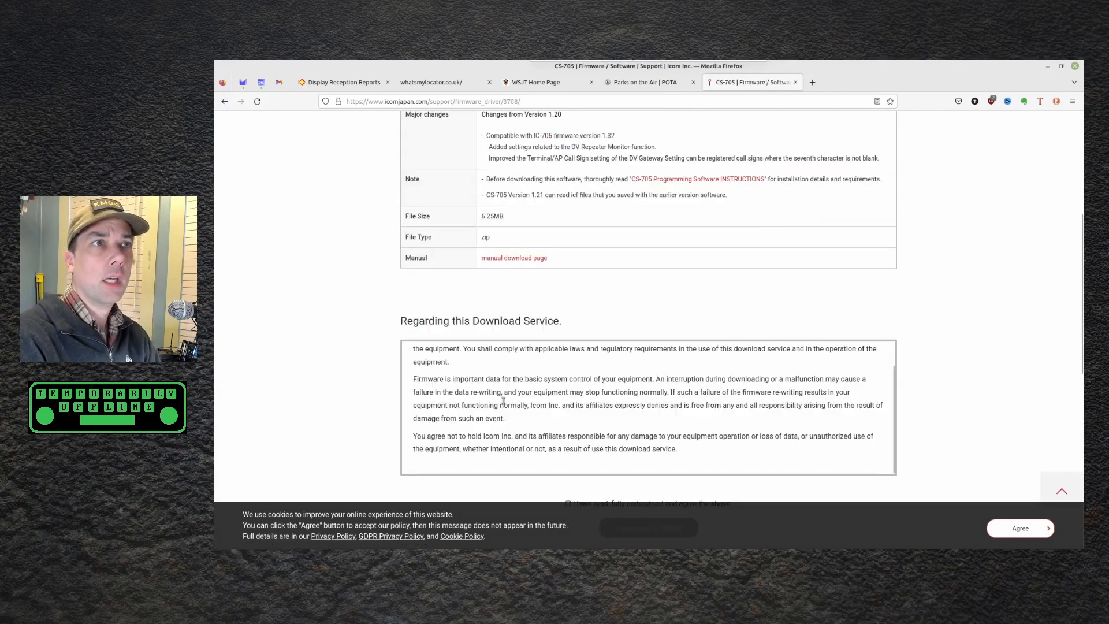
pyautogui.scroll(-3)
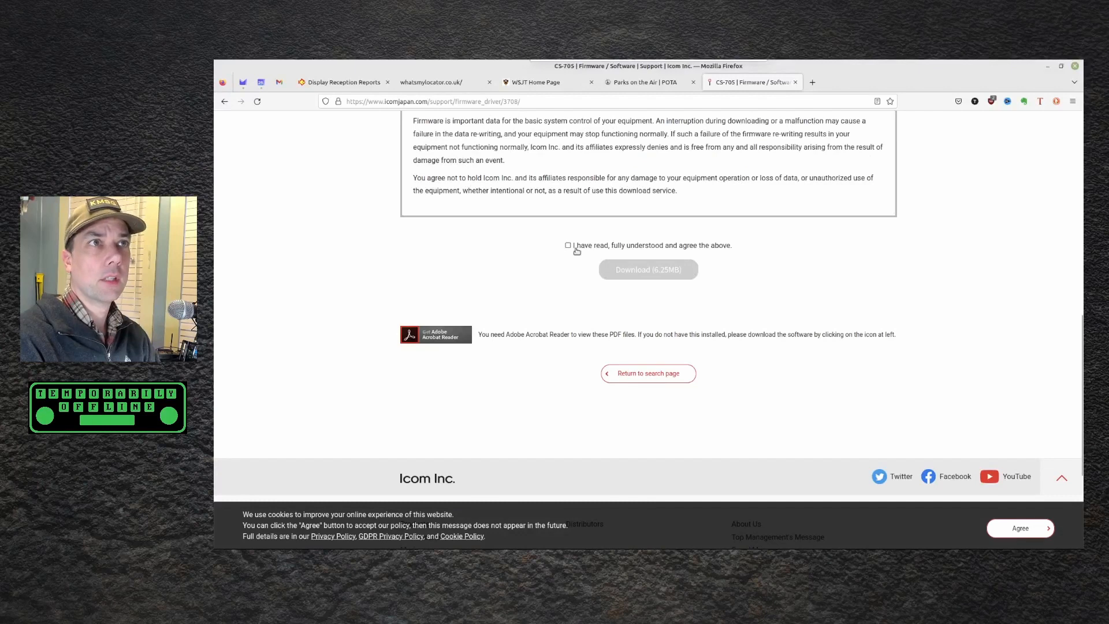
pyautogui.click(568, 244)
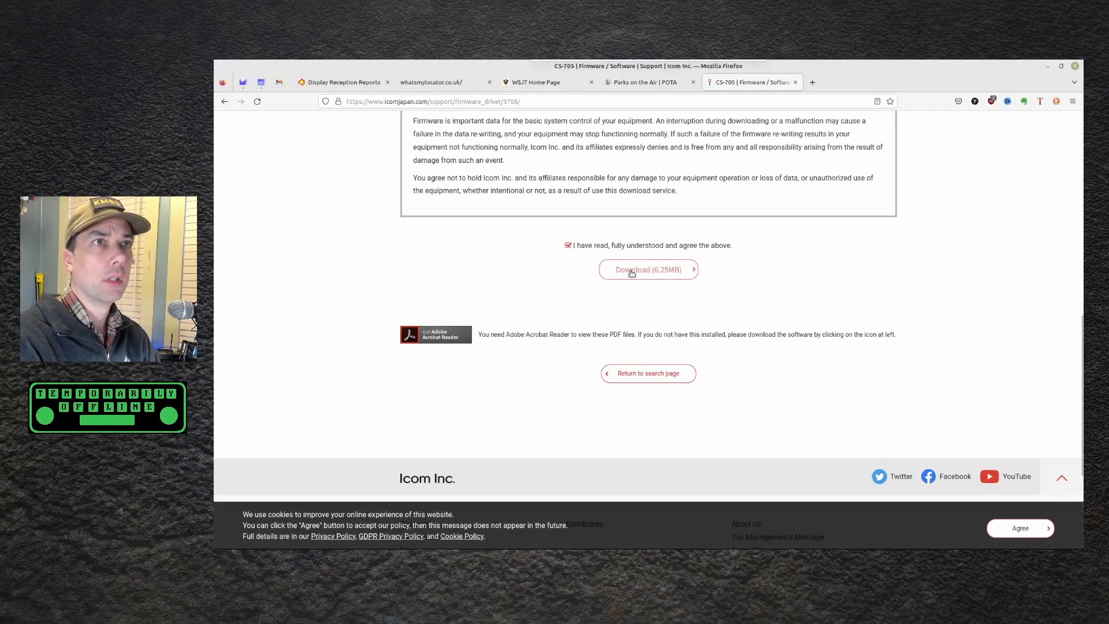
pyautogui.click(647, 269)
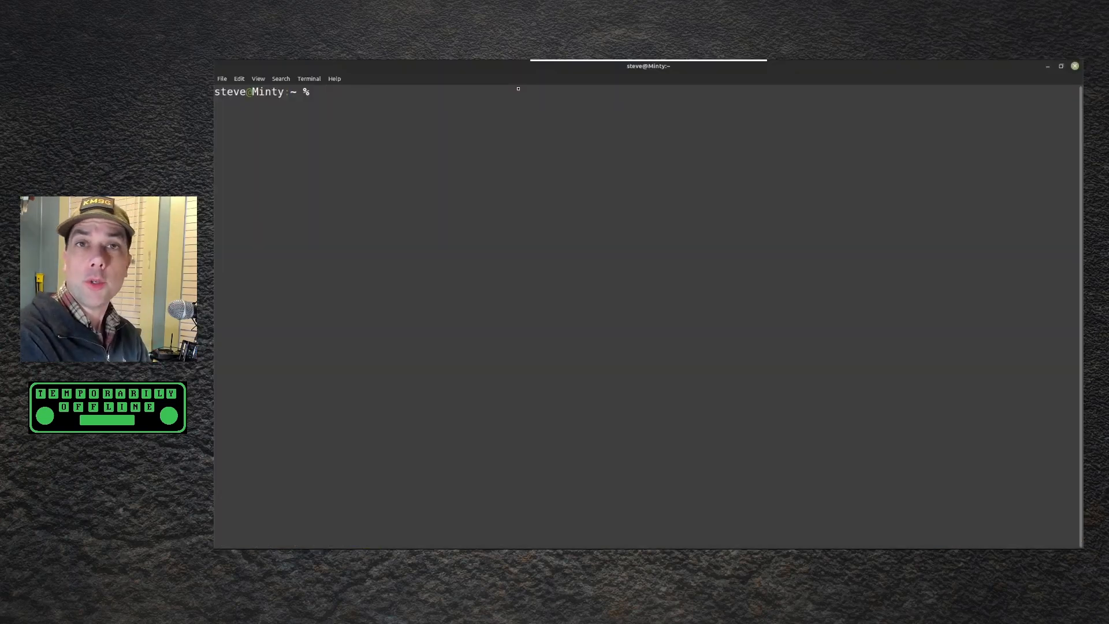
# - In Downloads, unzip Cs705_ver121.zip and change into the Cs705_ver121 folder
pyautogui.write('cd Dow')
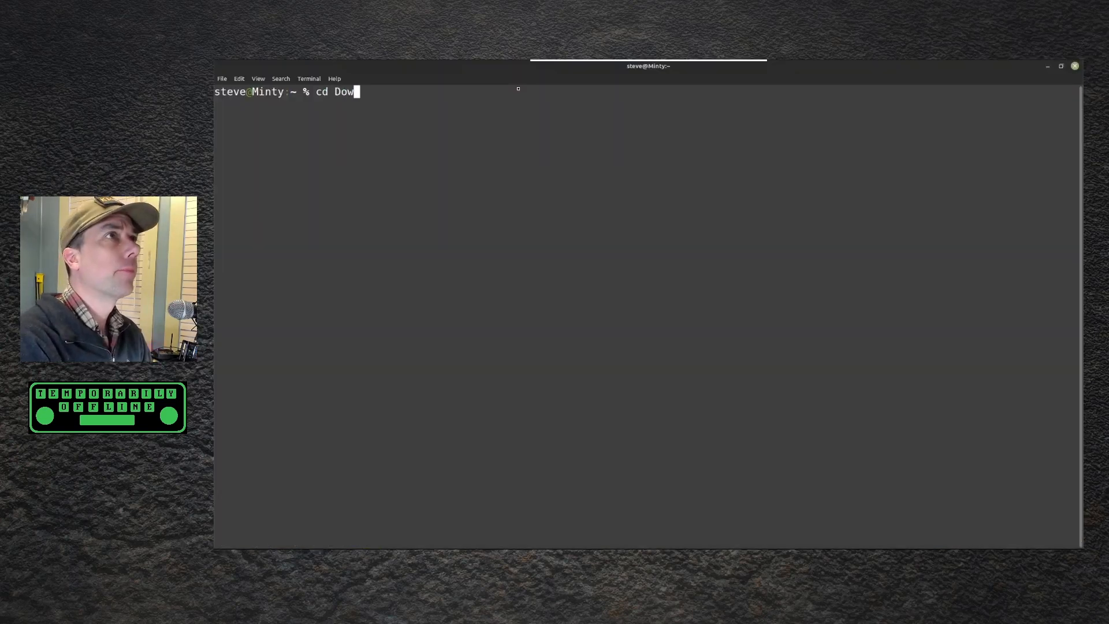
pyautogui.press('Return')
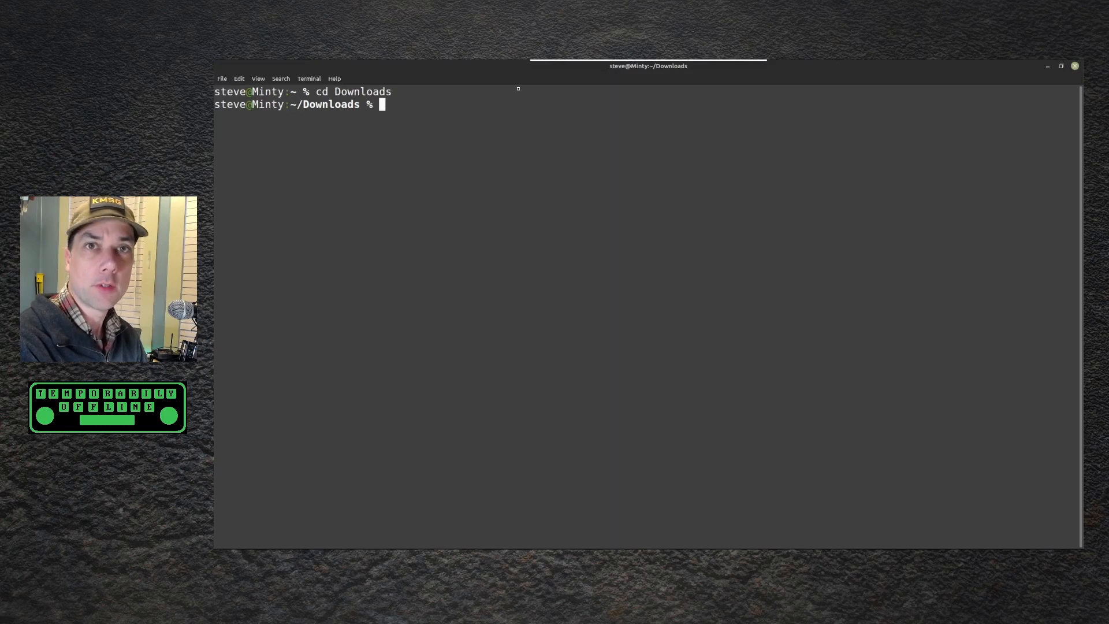
pyautogui.write('unzip Cs')
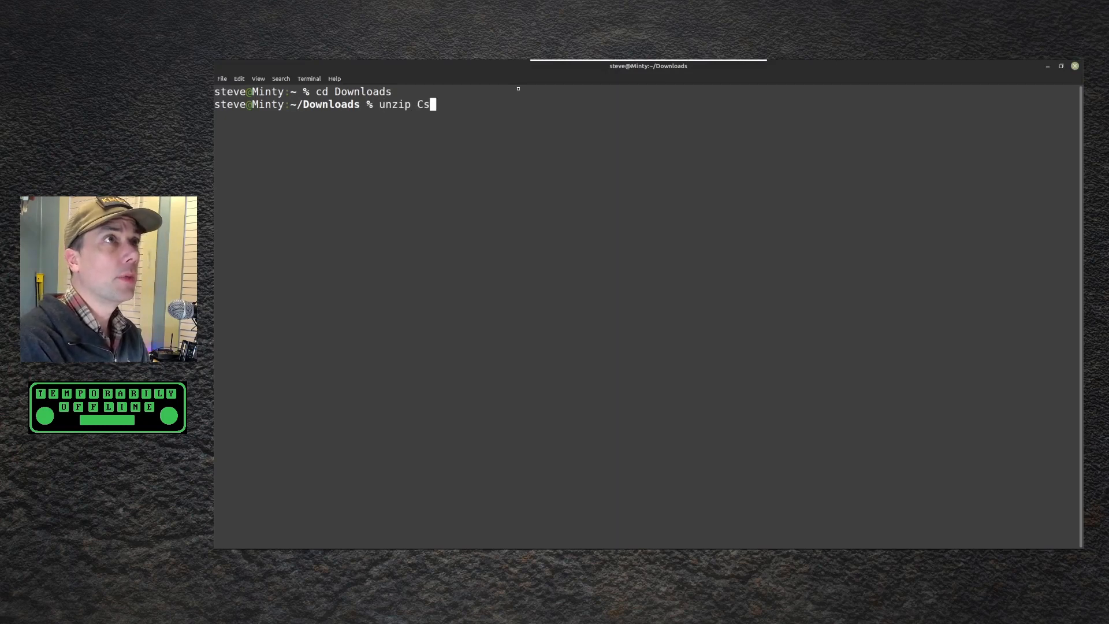
pyautogui.write('705_ver121.zip')
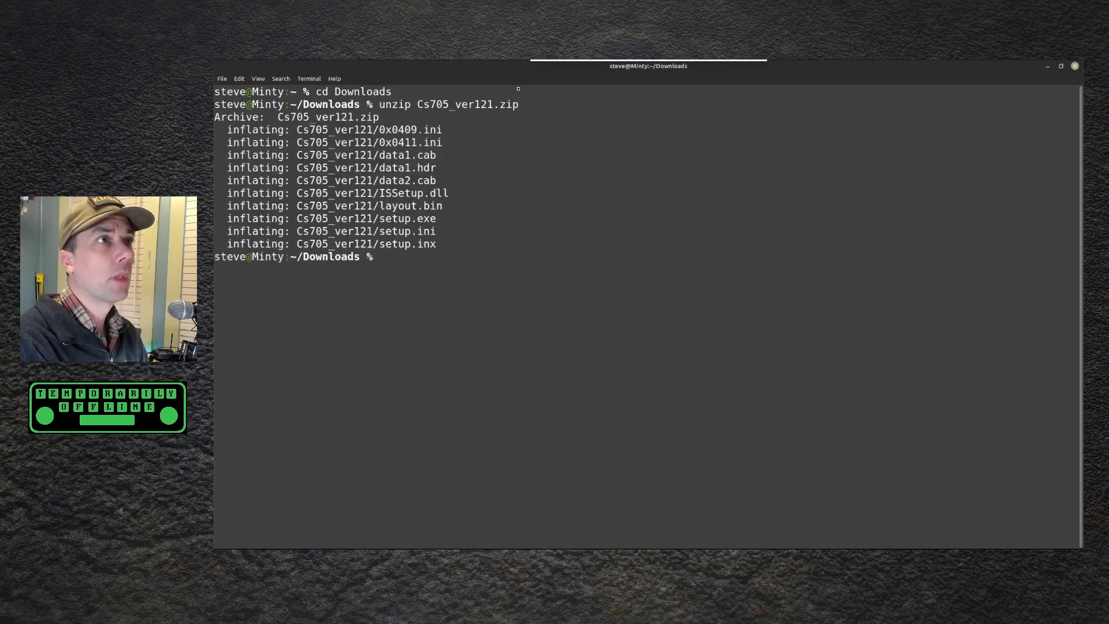
pyautogui.write('cd Cs705_ver121/')
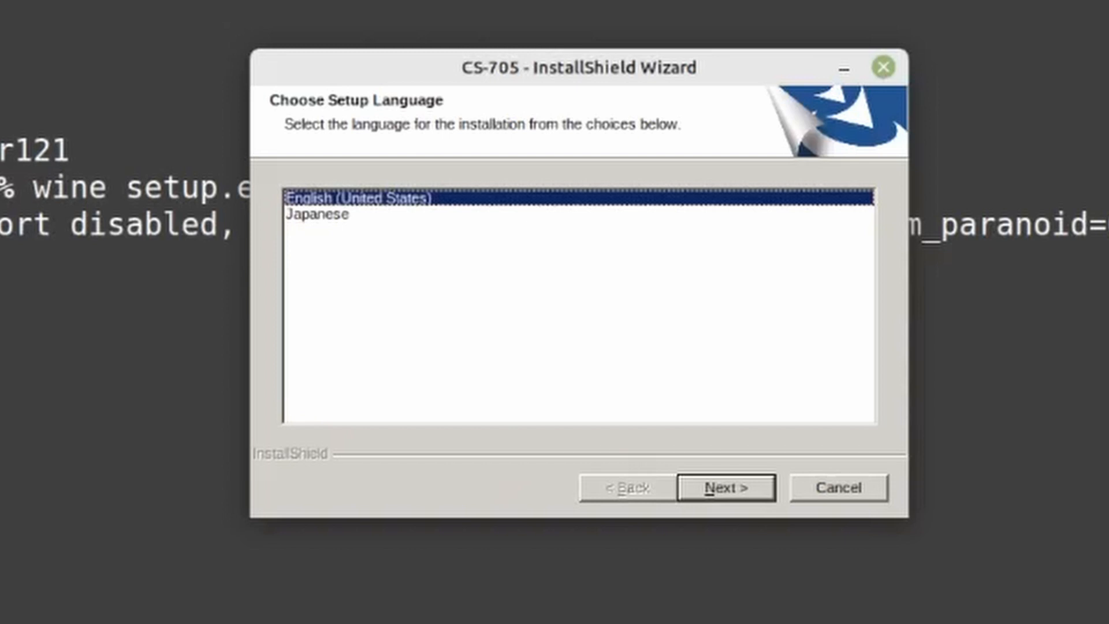
pyautogui.moveTo(552, 499)
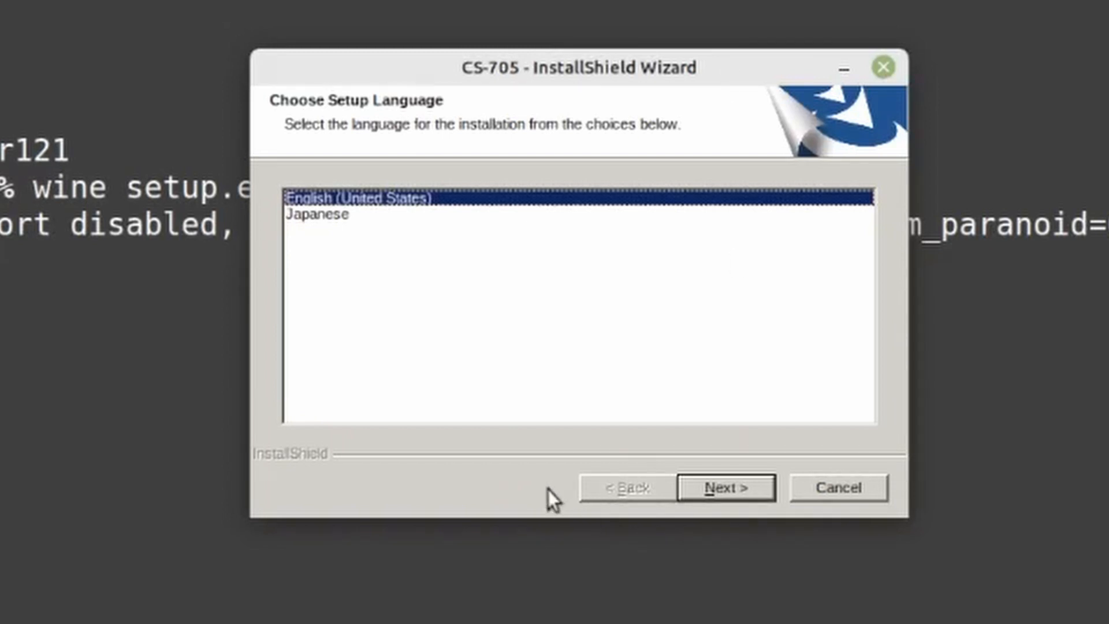
# - Install CS-705 in English to C:\Program Files (x86)\Icom\CS-705 and finish the wizard
pyautogui.click(726, 487)
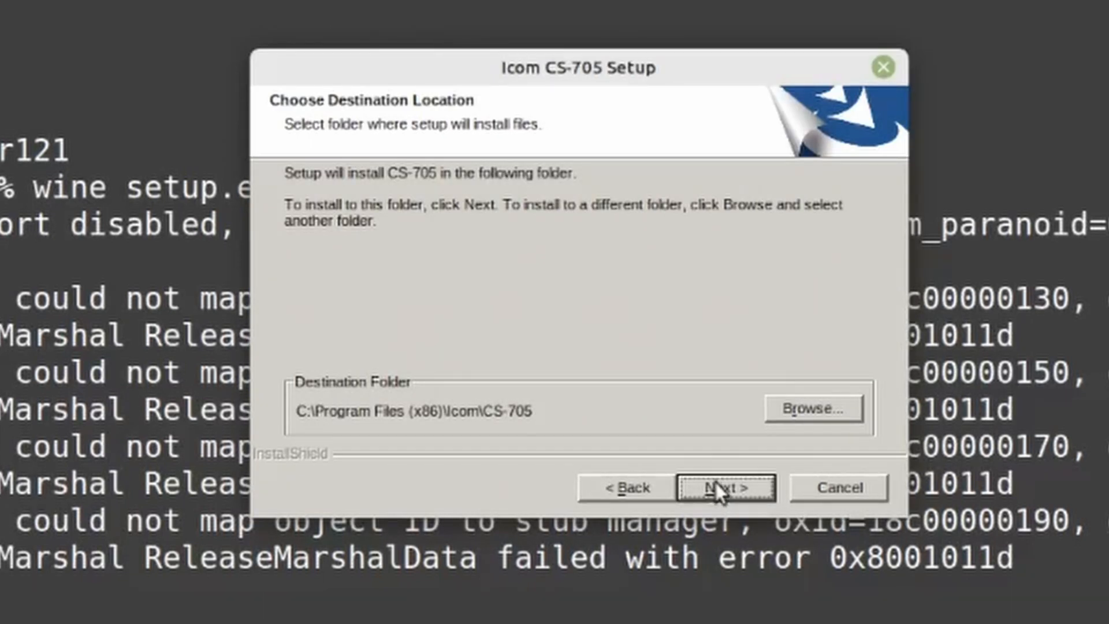
pyautogui.click(722, 487)
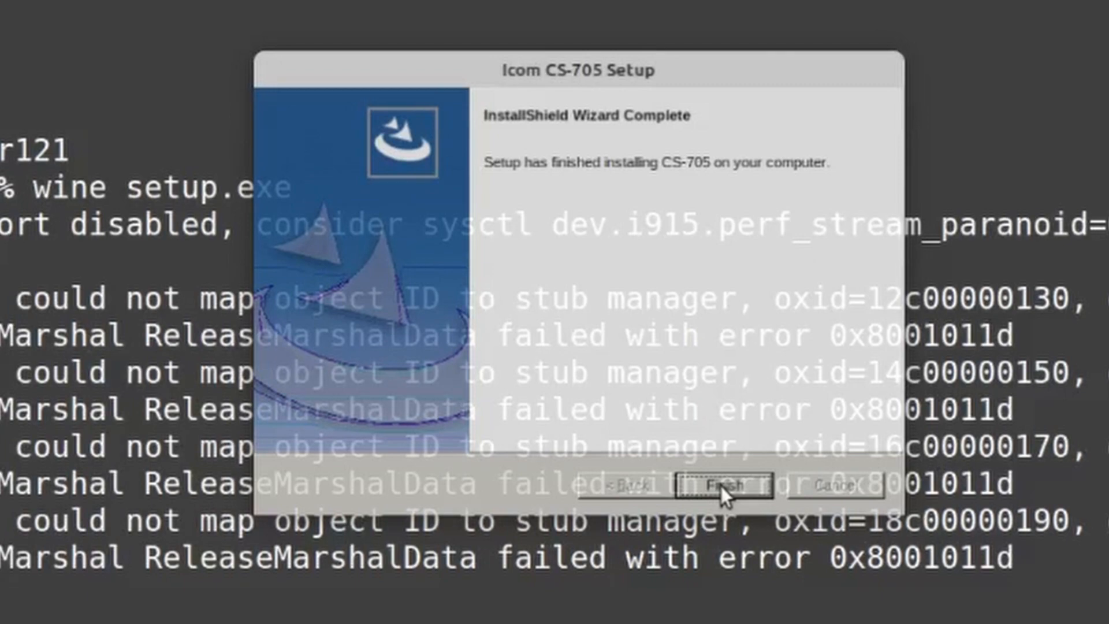
pyautogui.click(723, 486)
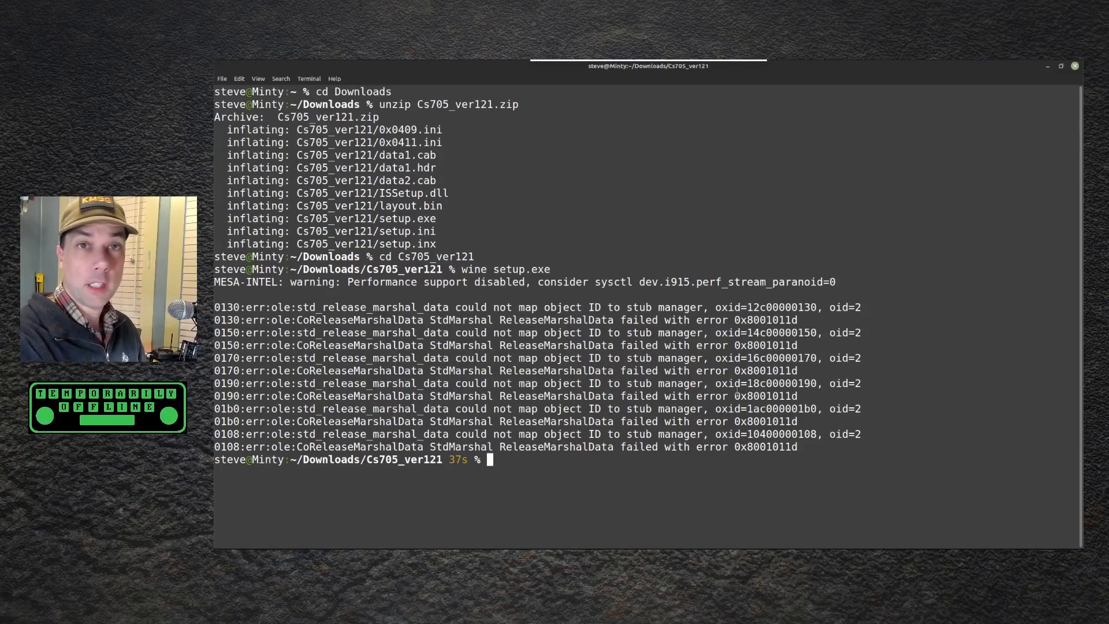
# - Run sudo adduser $USER dialout, then reboot the machine
pyautogui.write('sudo ad')
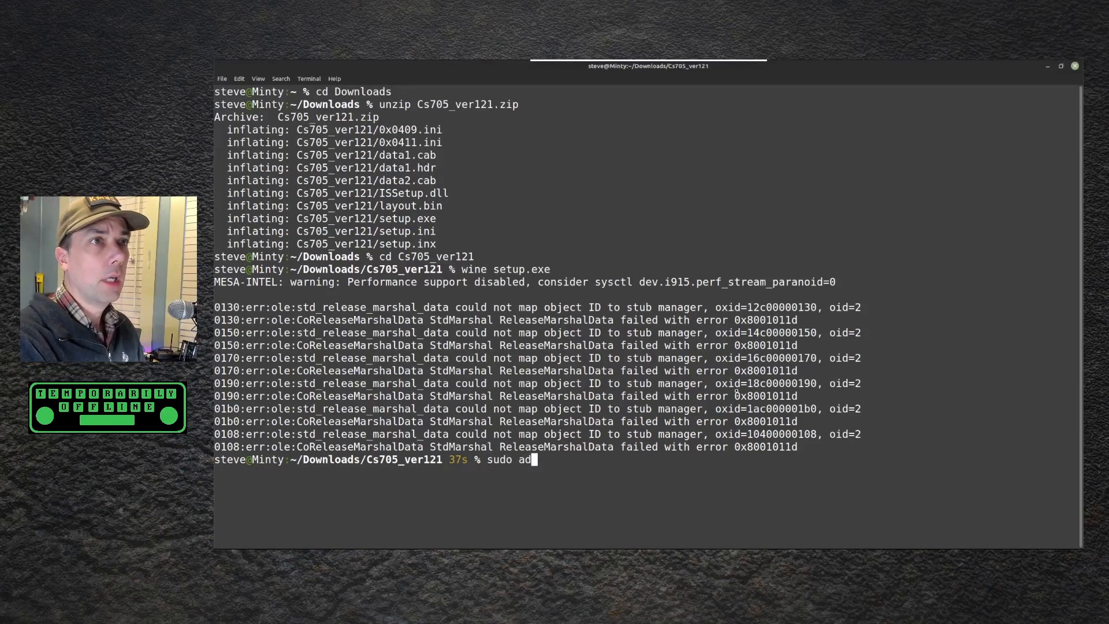
pyautogui.write('duser')
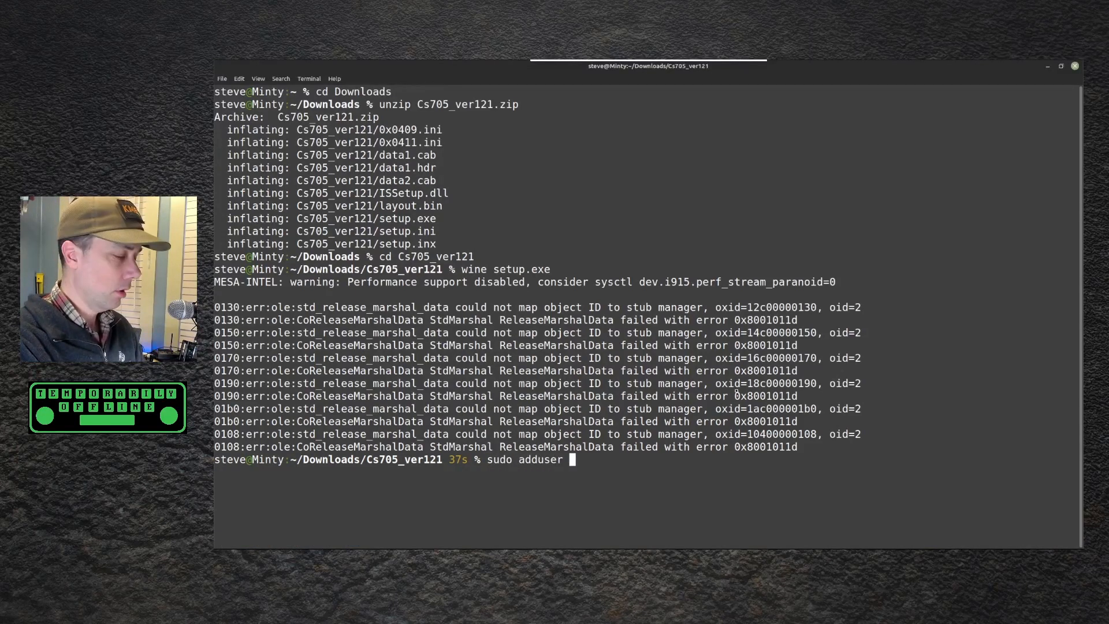
pyautogui.write('$USER')
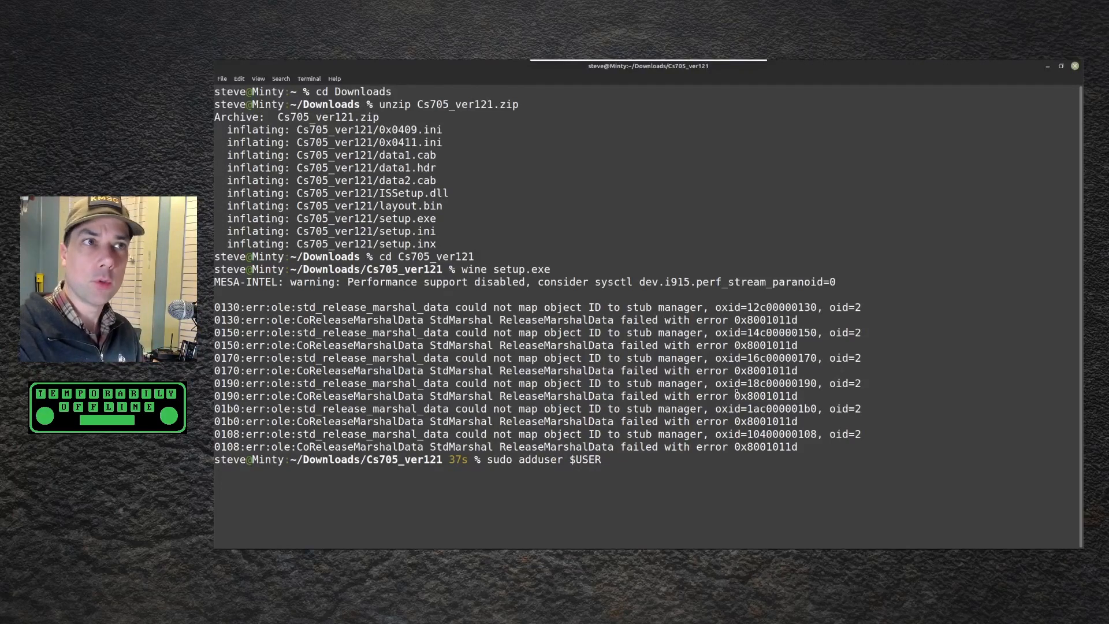
pyautogui.write('dialout')
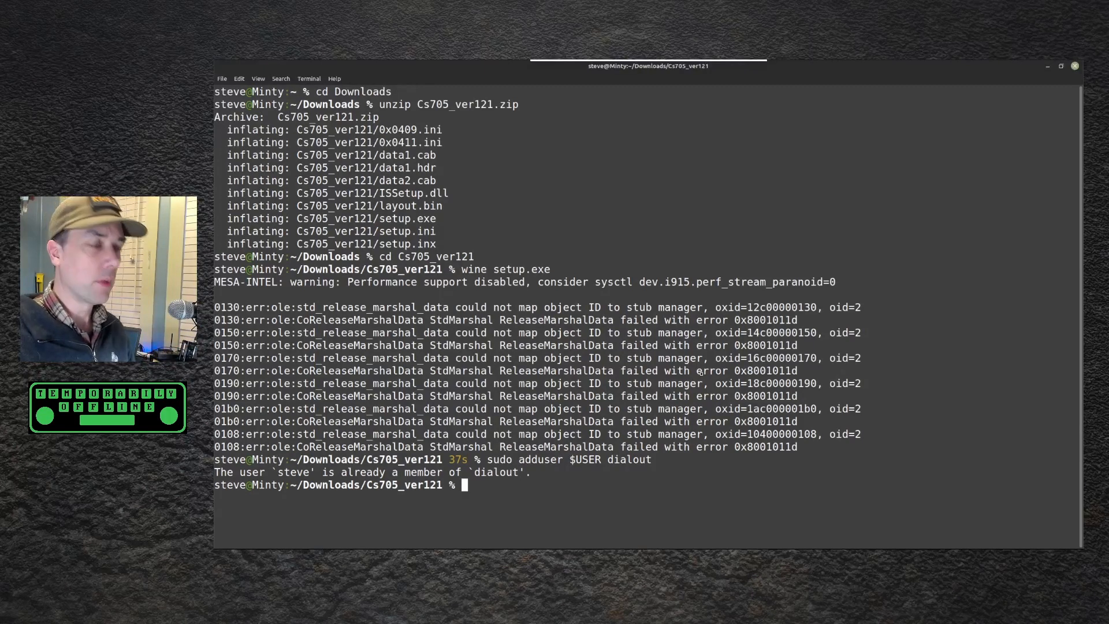
pyautogui.write('reboot')
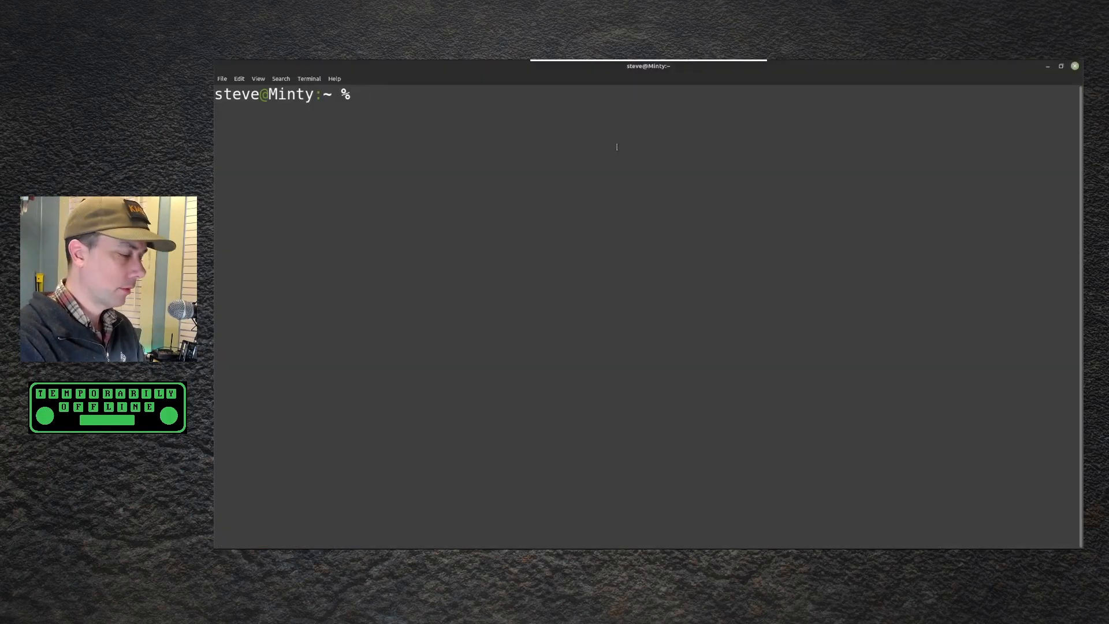
# - Move into .wine/dosdevices and list its COM port links with ls -al
pyautogui.write('cd .wine/')
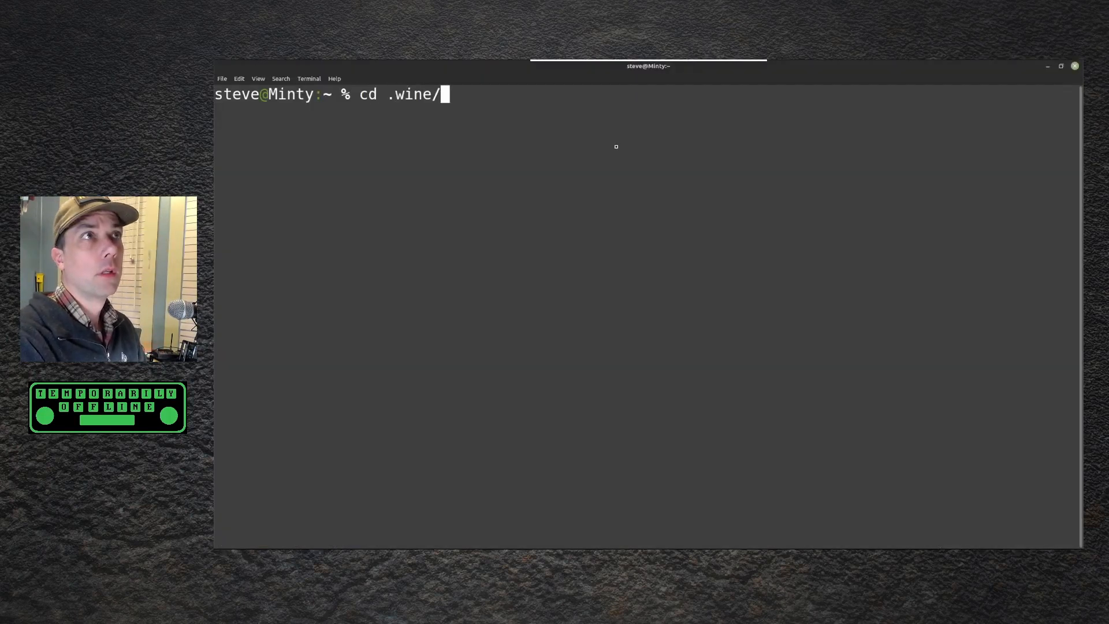
pyautogui.write('dosdevices')
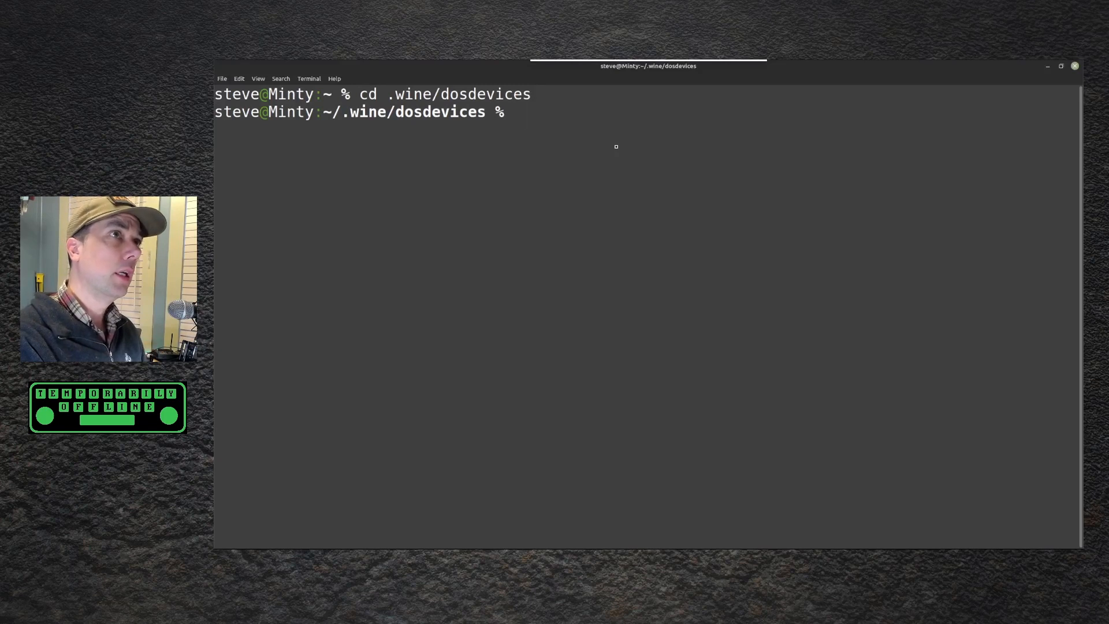
pyautogui.write('ls -al')
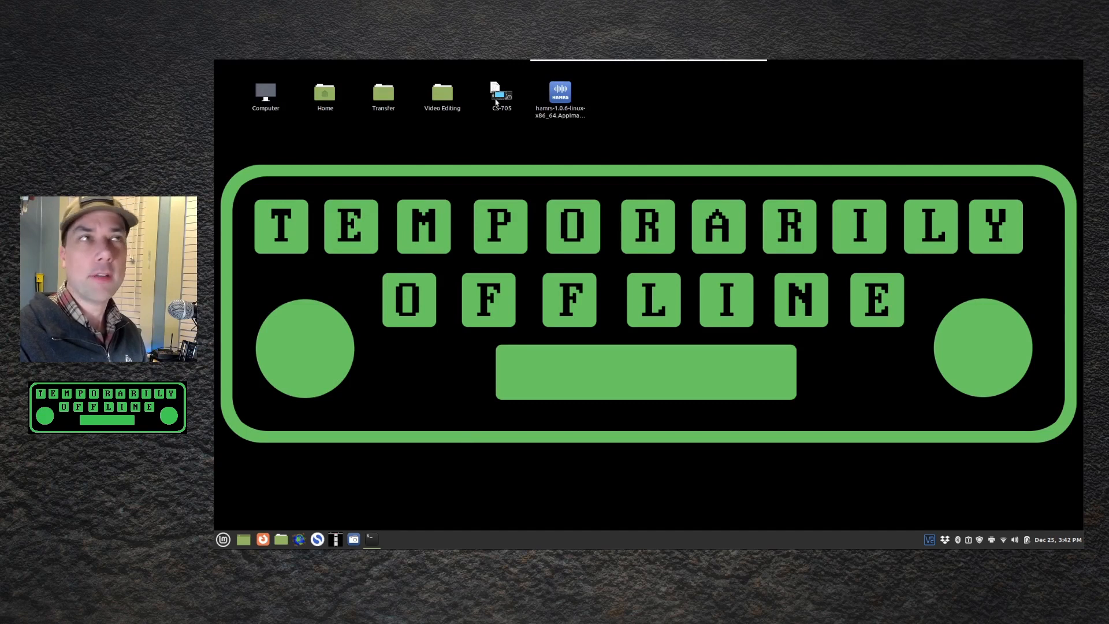
# - Launch CS-705, search COM ports, choose the radio's port and confirm the Initial Setup
pyautogui.doubleClick(500, 96)
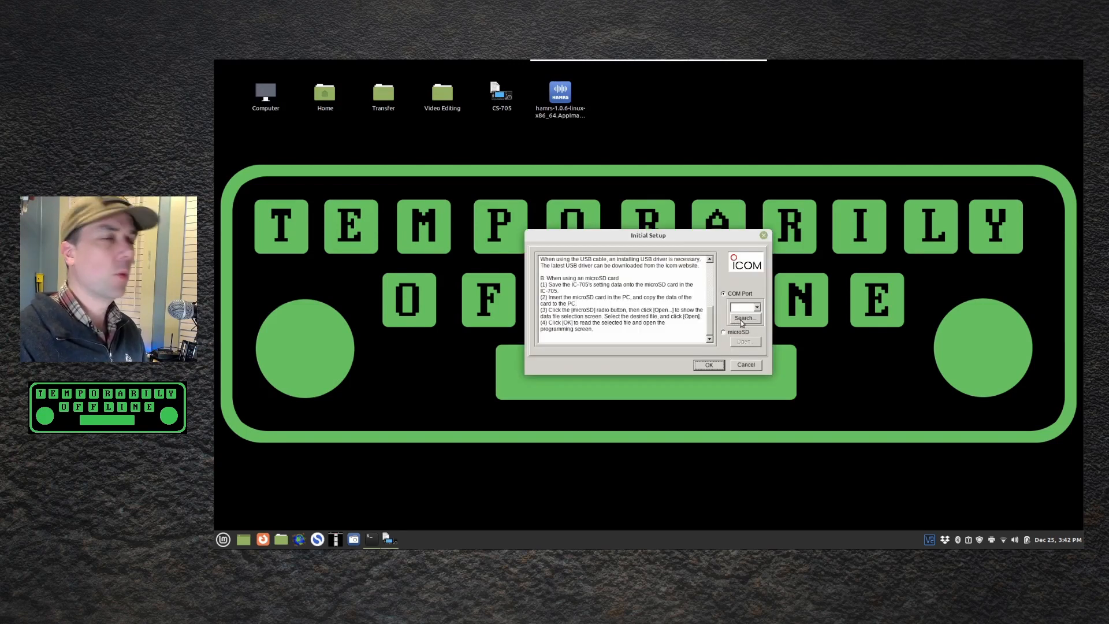
pyautogui.click(745, 316)
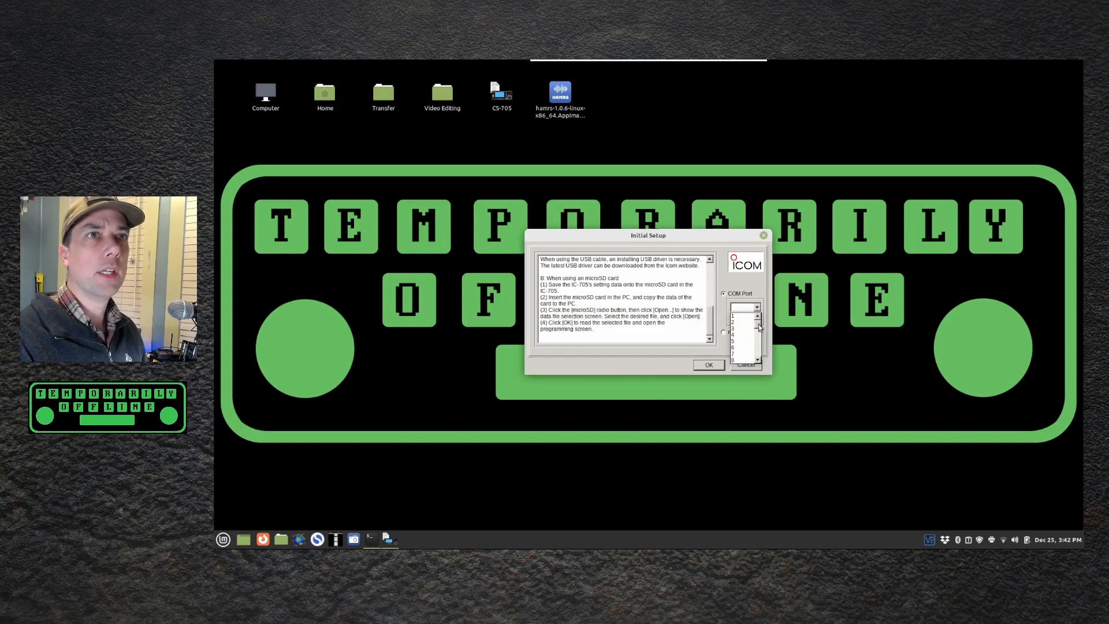
pyautogui.click(756, 359)
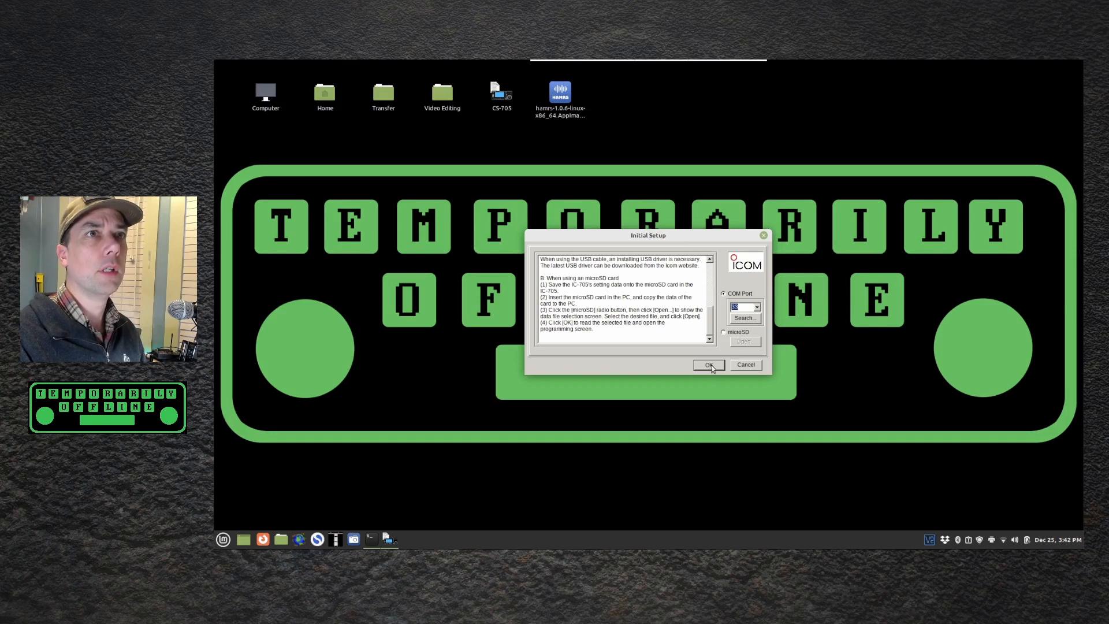
pyautogui.click(708, 365)
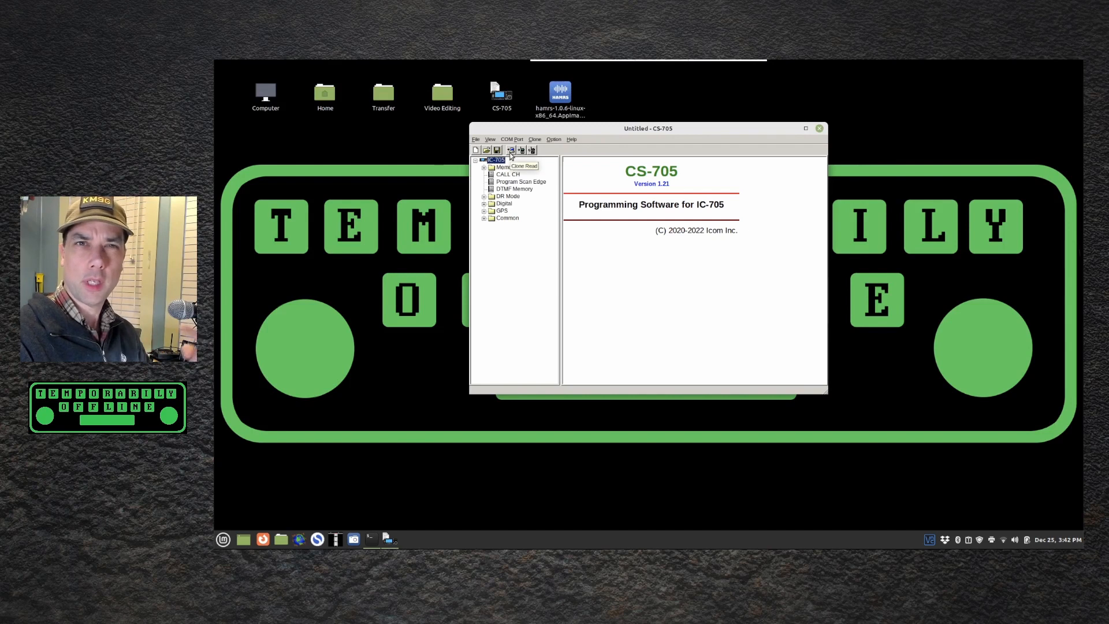
# - Clone Read the IC-705's memory data into the untitled file
pyautogui.click(510, 150)
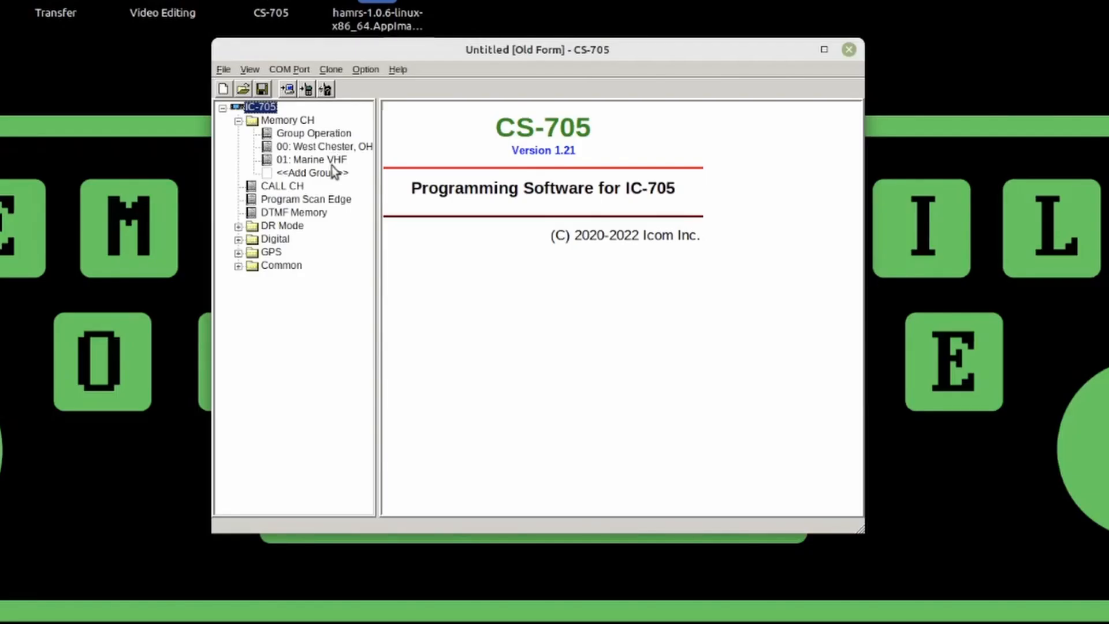
pyautogui.moveTo(304, 160)
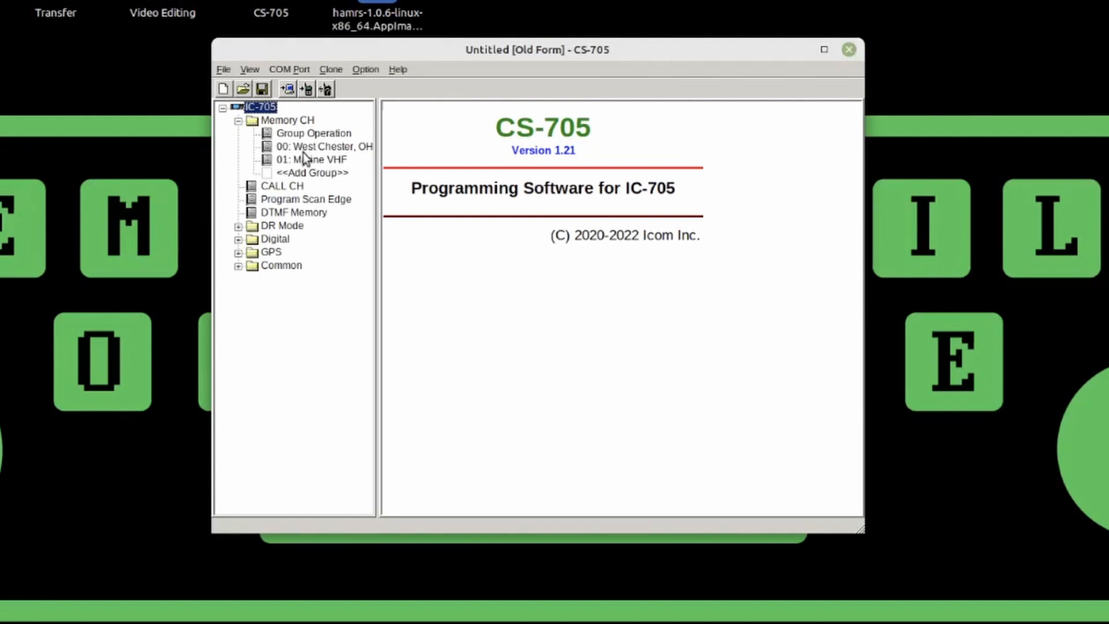
# - Review the West Chester, OH and Marine VHF groups, then add a new group 02
pyautogui.click(323, 147)
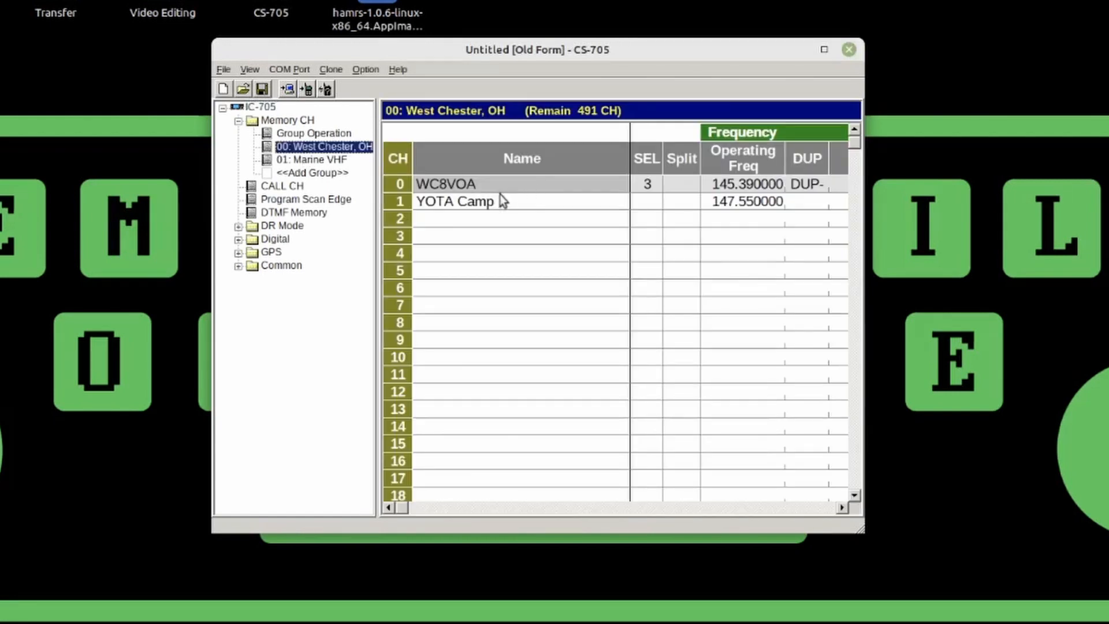
pyautogui.moveTo(496, 209)
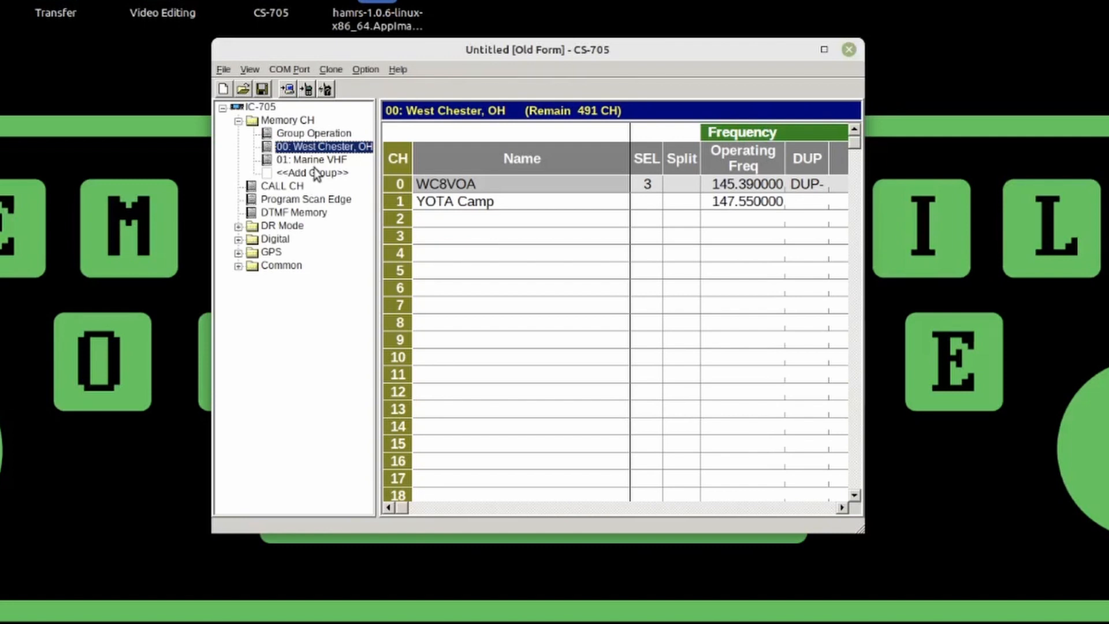
pyautogui.click(314, 160)
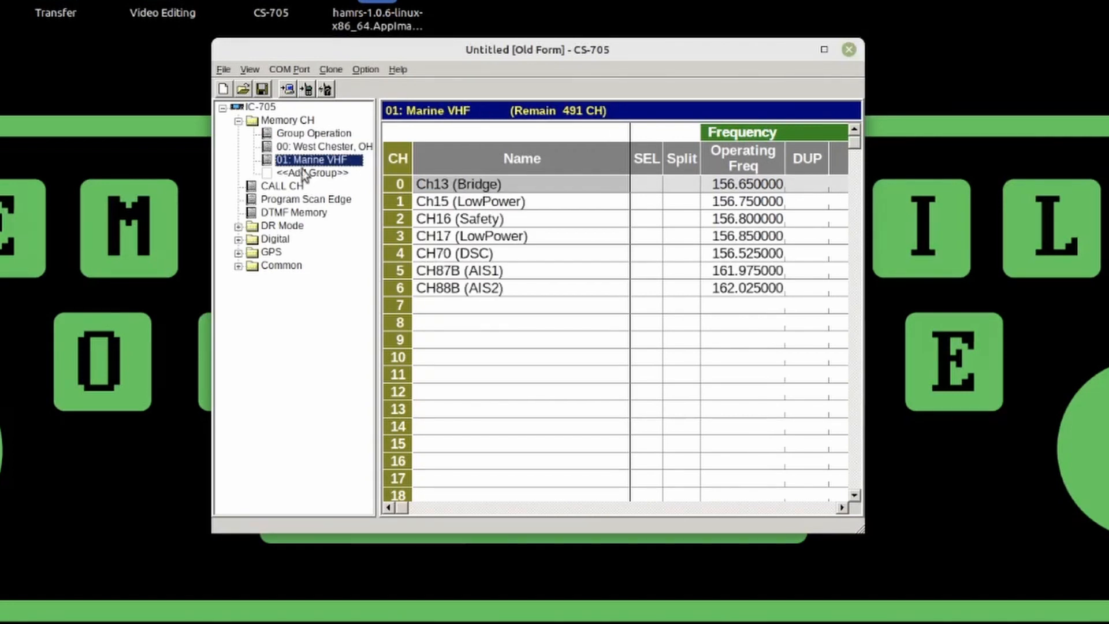
pyautogui.click(311, 172)
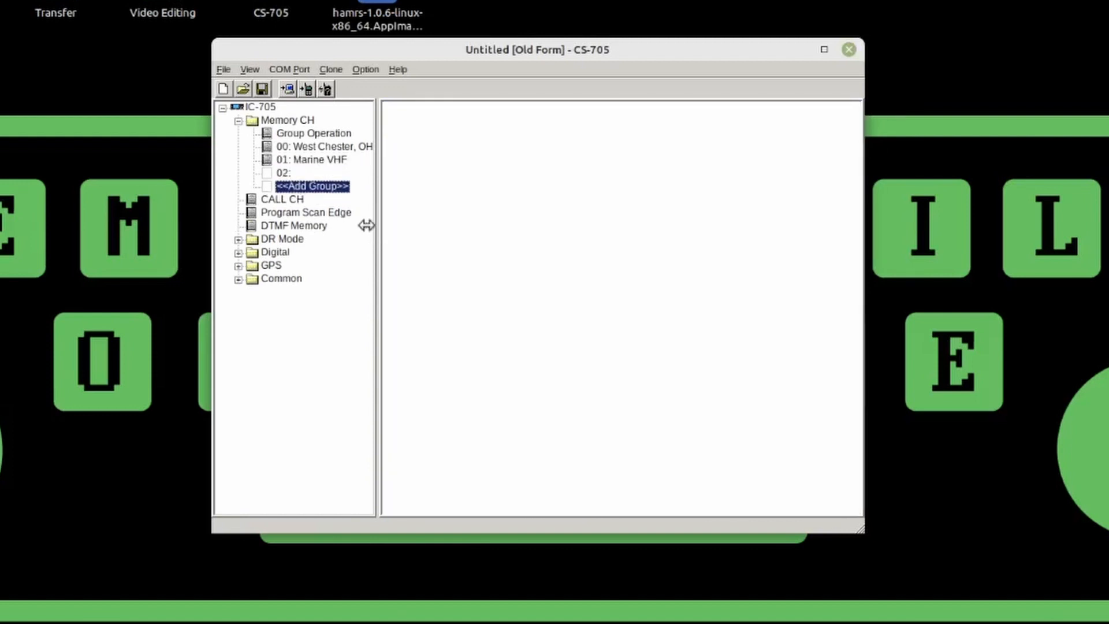
# - Name the new memory group 02 'GMRS'
pyautogui.rightClick(284, 172)
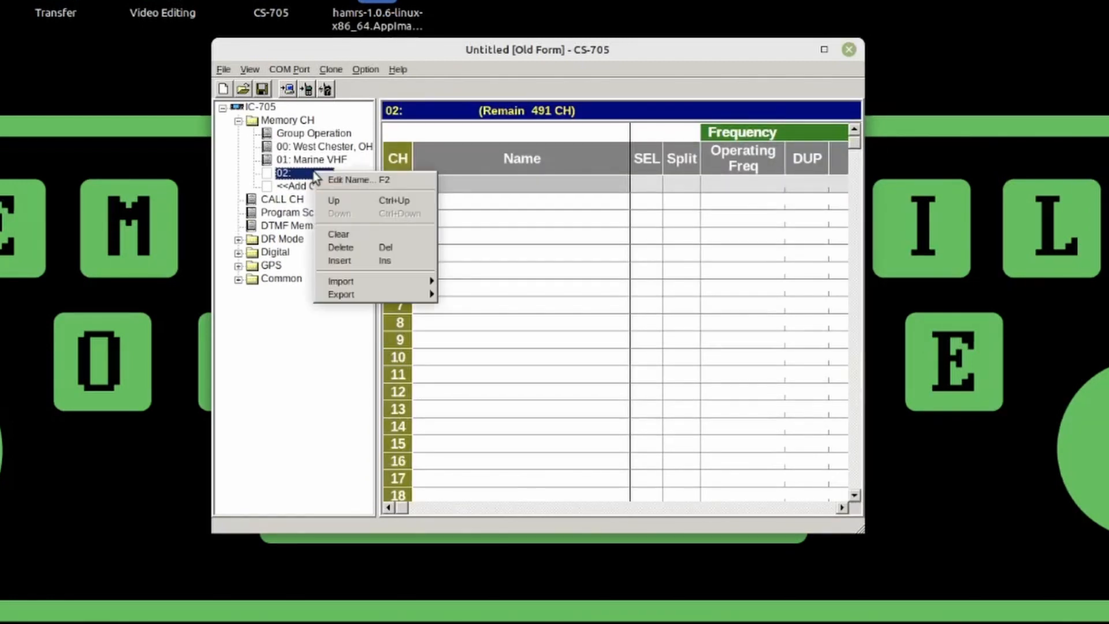
pyautogui.moveTo(373, 273)
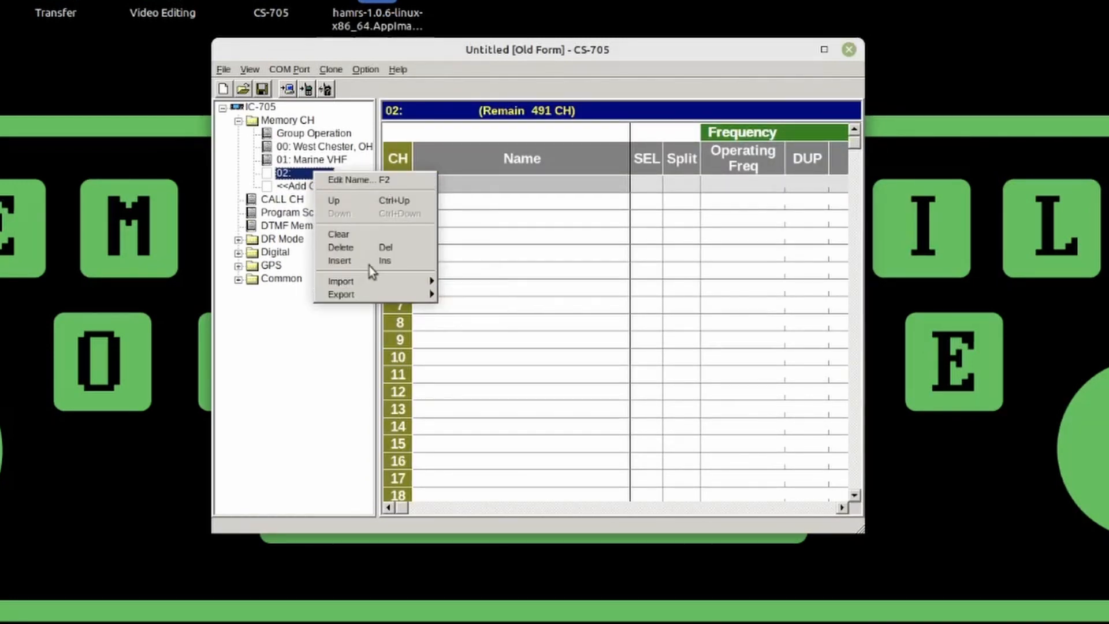
pyautogui.moveTo(373, 191)
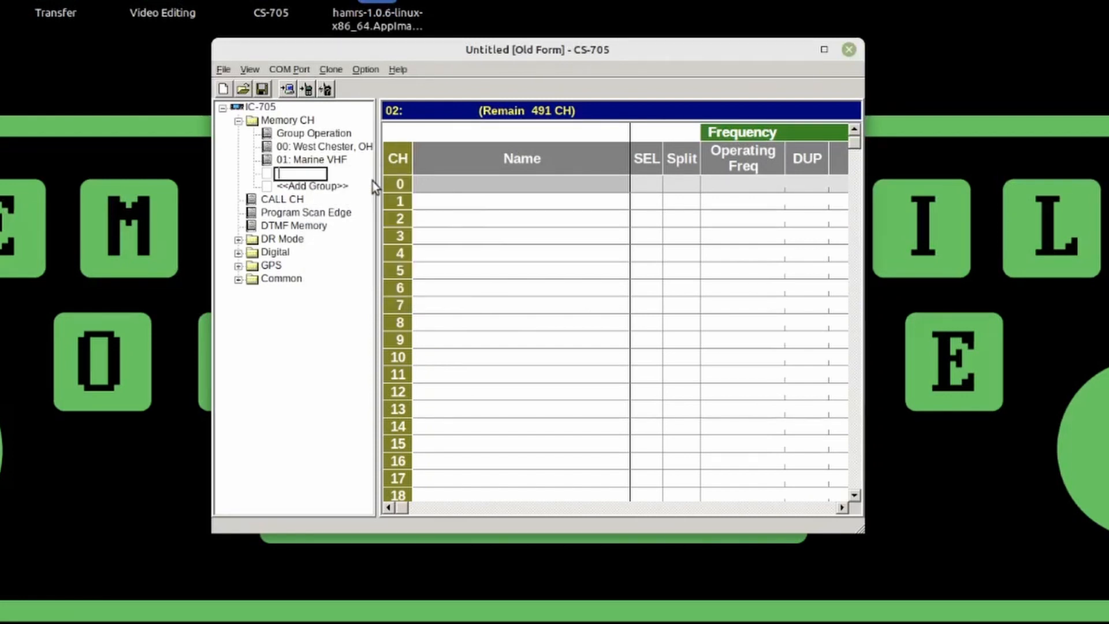
pyautogui.write('GMRS')
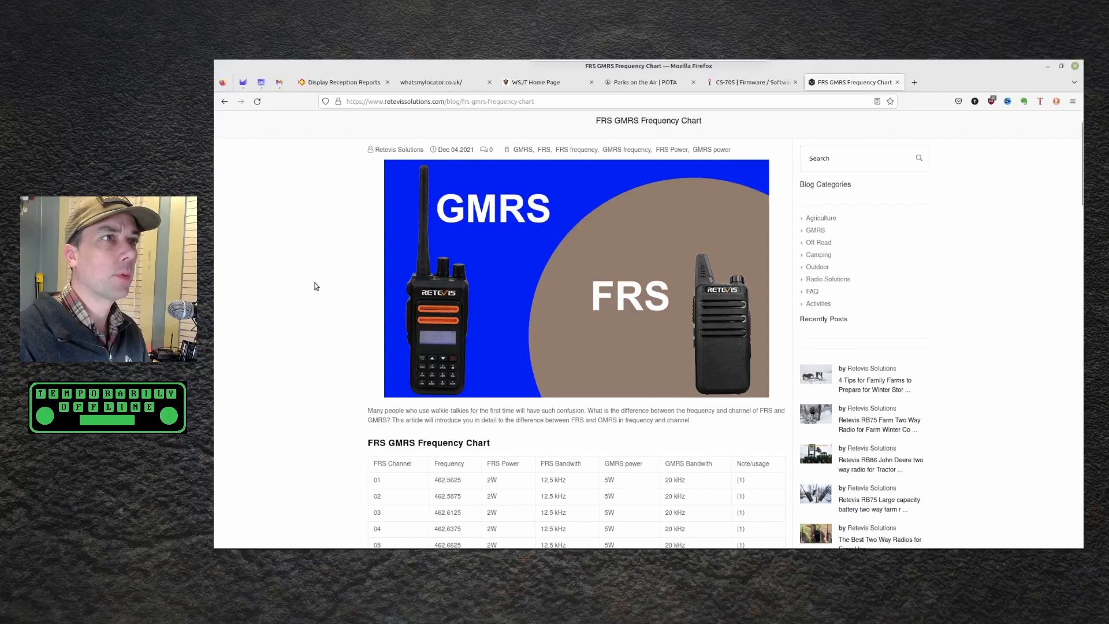
# - Bring the FRS GMRS Frequency Chart table into view and zoom in so it is readable
pyautogui.scroll(-3)
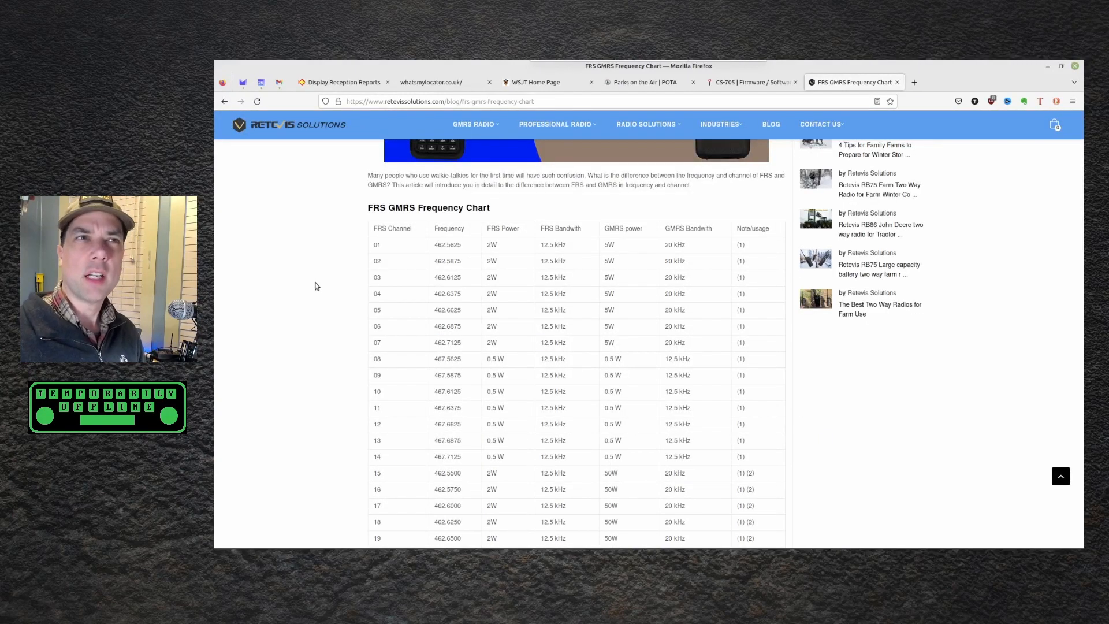
pyautogui.press('ctrl+plus')
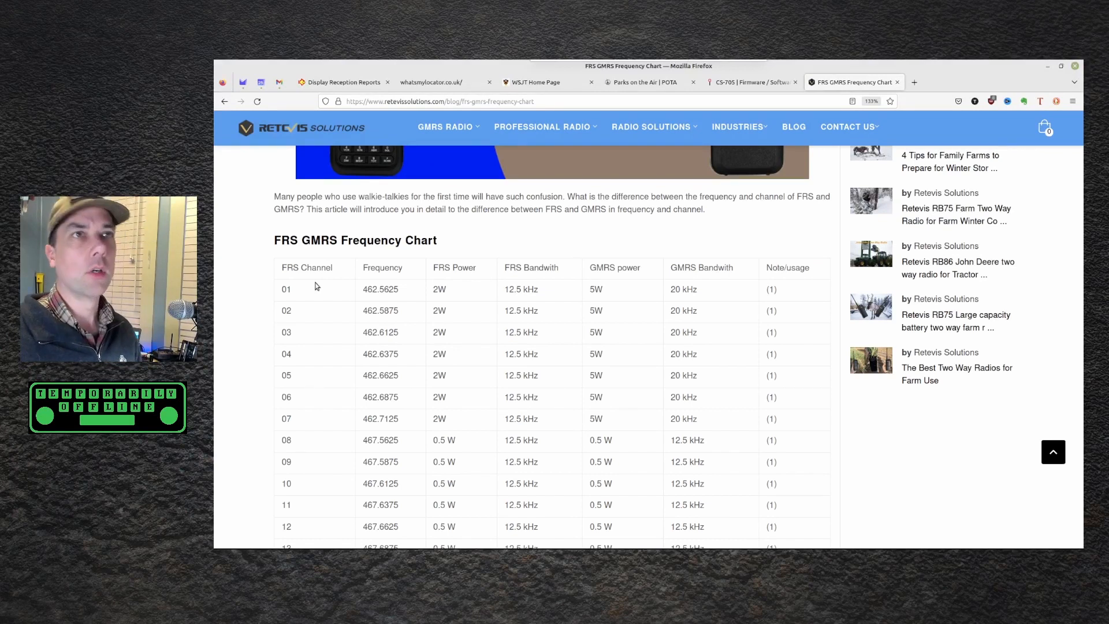
pyautogui.moveTo(346, 320)
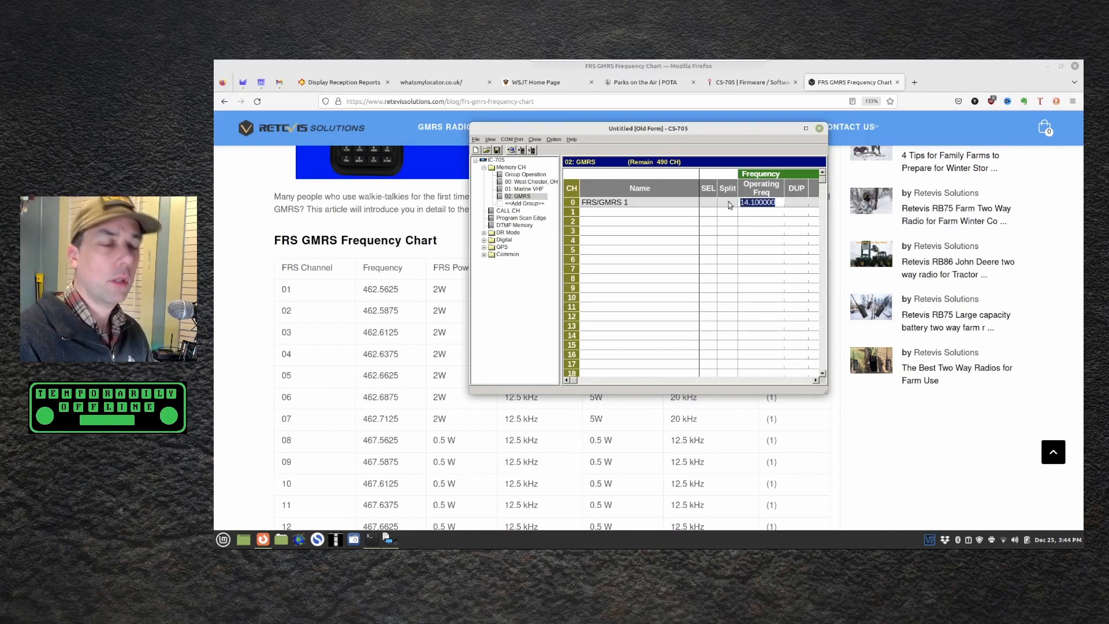
# - Give the first GMRS channel frequency 462.56 and FM mode
pyautogui.write('462.5625')
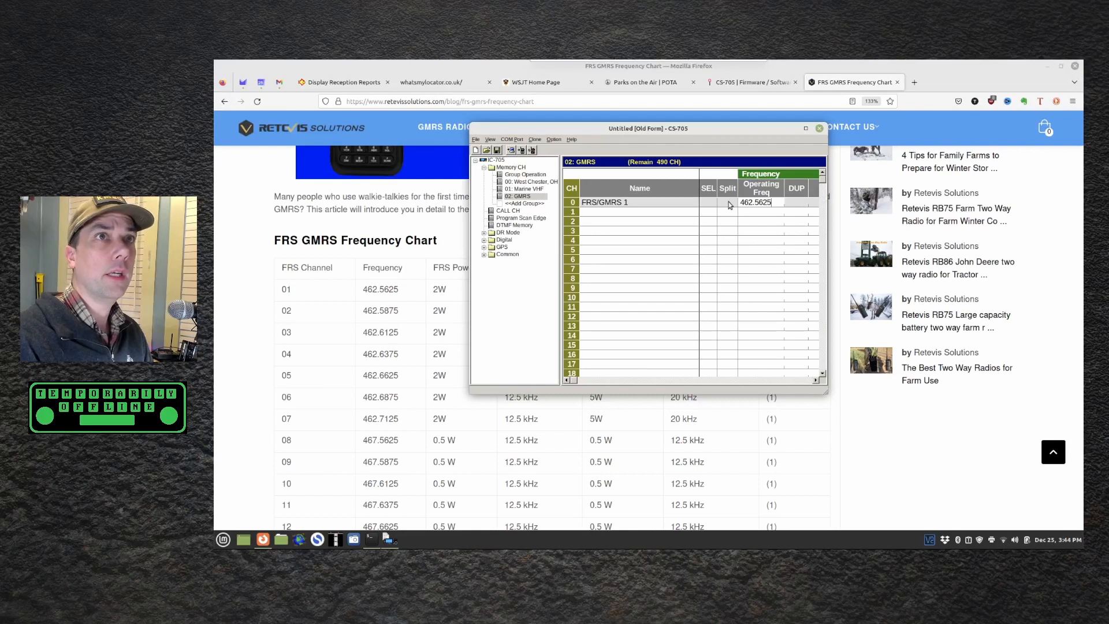
pyautogui.click(804, 128)
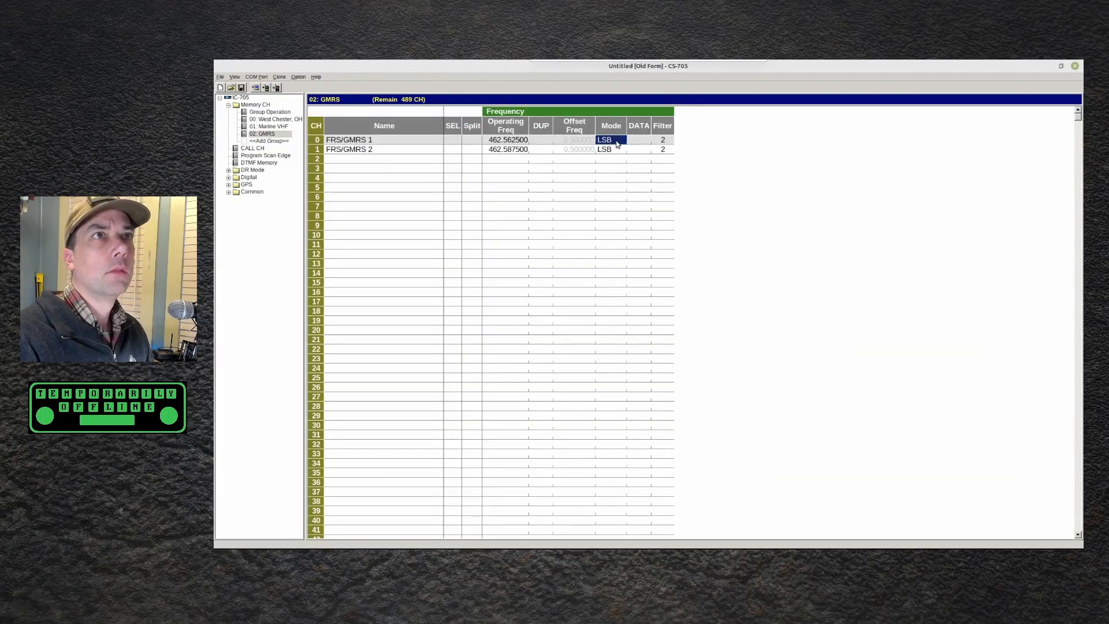
pyautogui.click(604, 140)
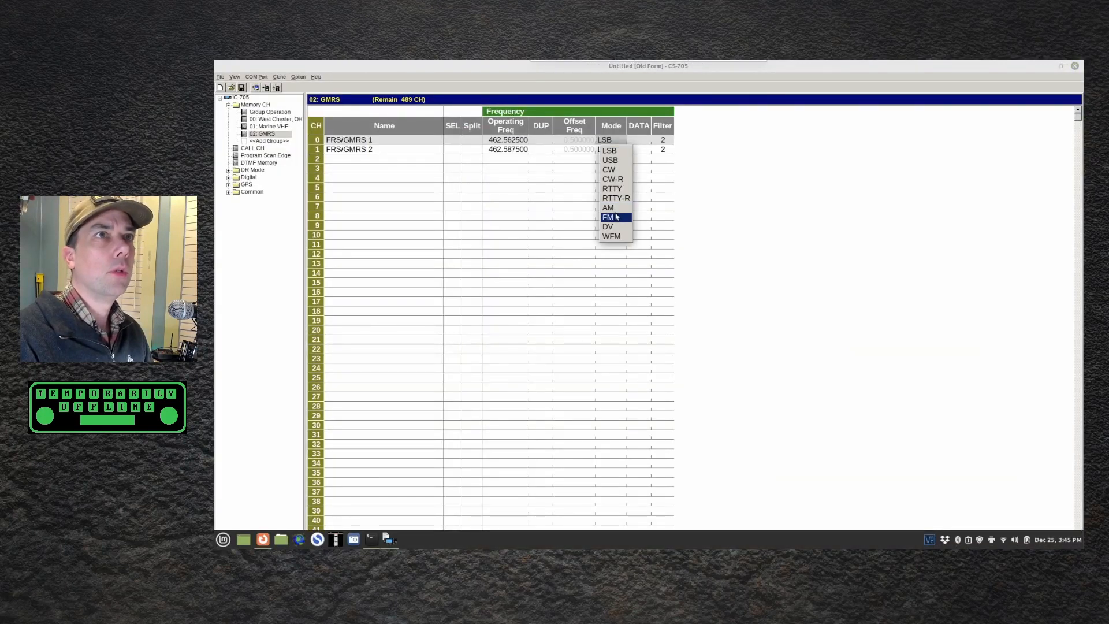
pyautogui.click(607, 216)
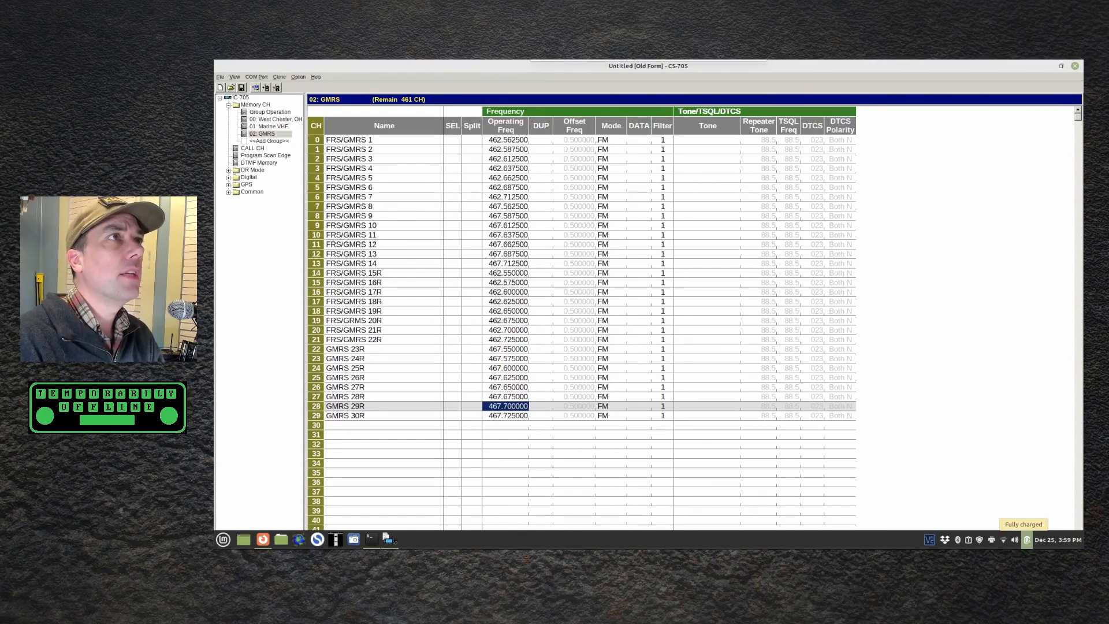
# - Save the memory file as 'CS-705 KM9G' with the ICF file type
pyautogui.click(220, 76)
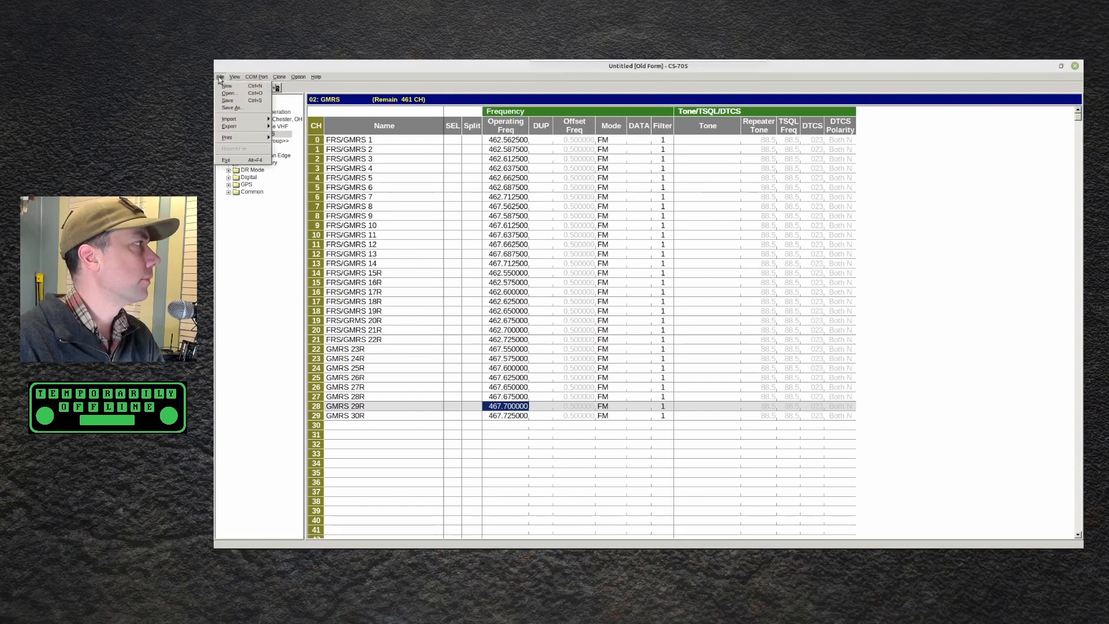
pyautogui.click(219, 76)
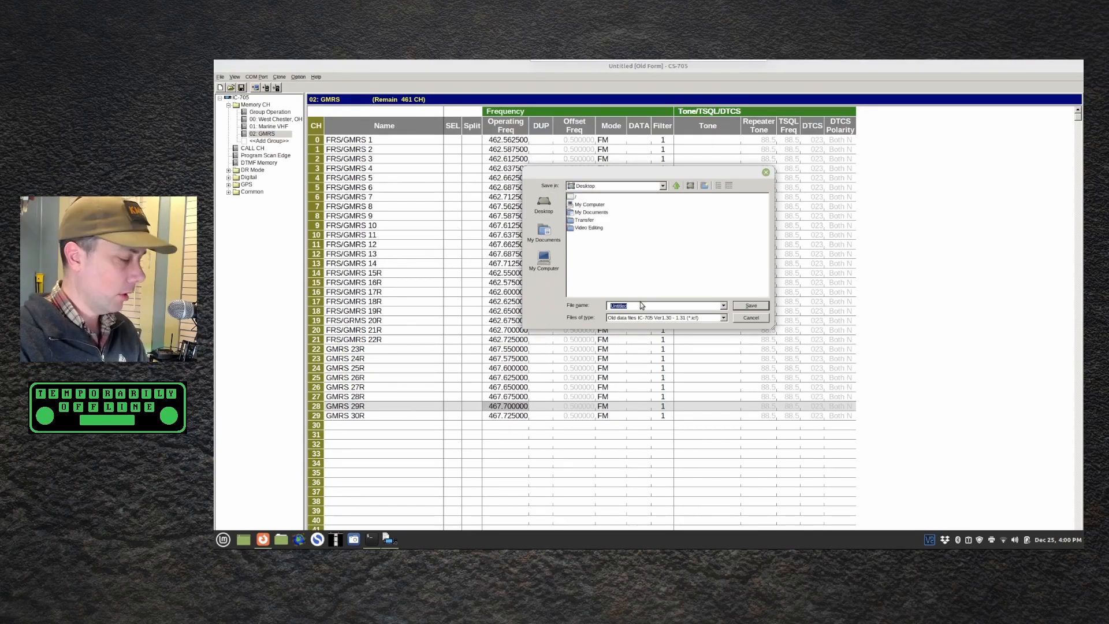
pyautogui.write('CS-705 K')
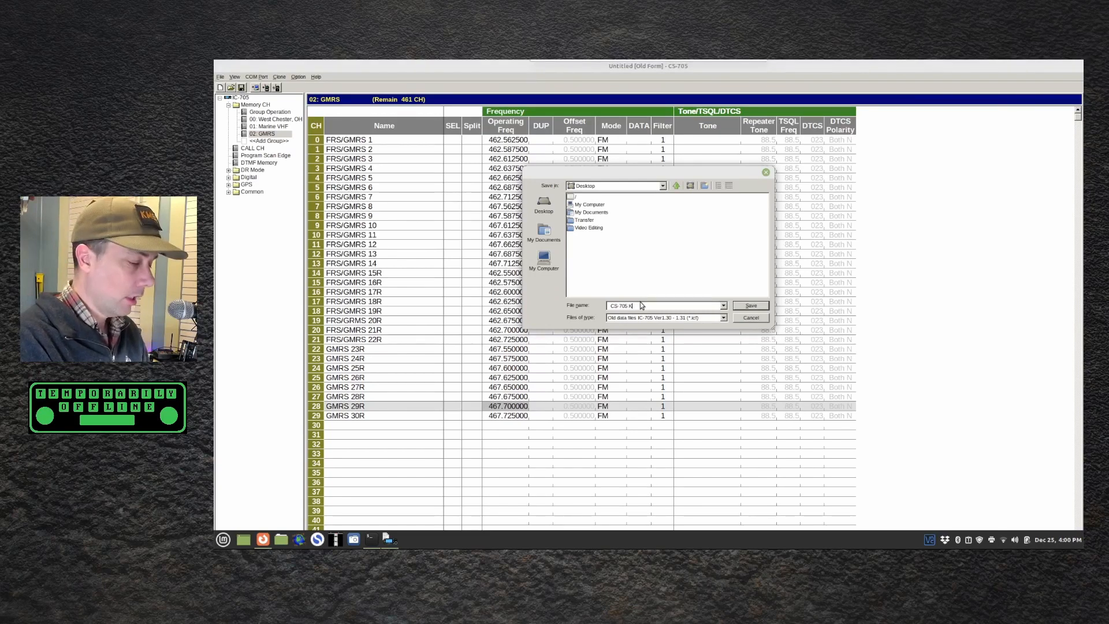
pyautogui.write('MM')
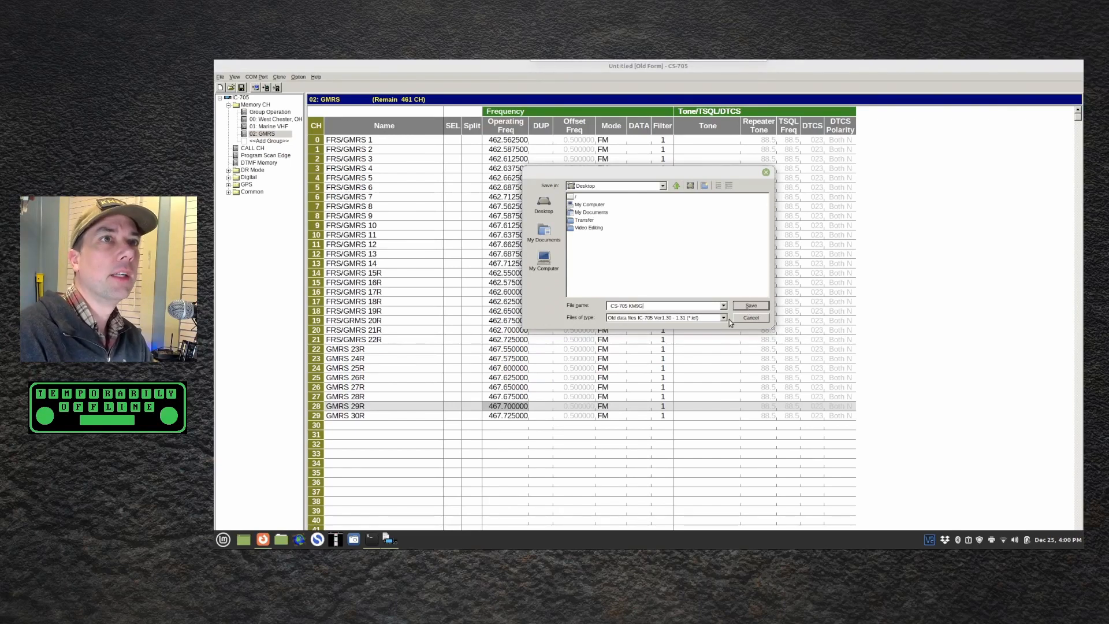
pyautogui.click(722, 316)
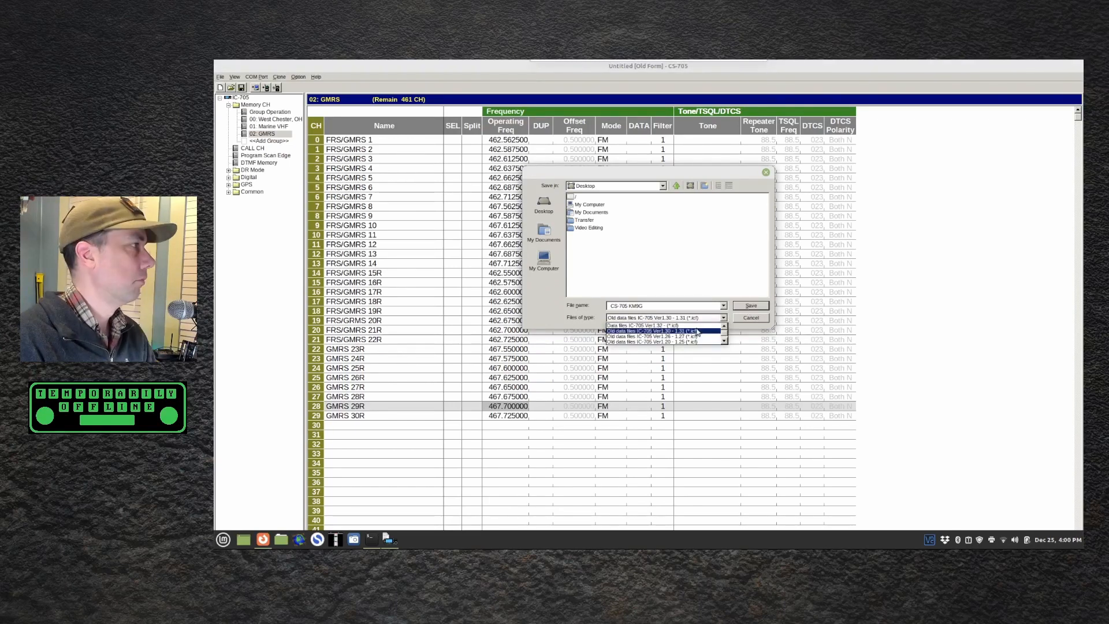
pyautogui.click(643, 325)
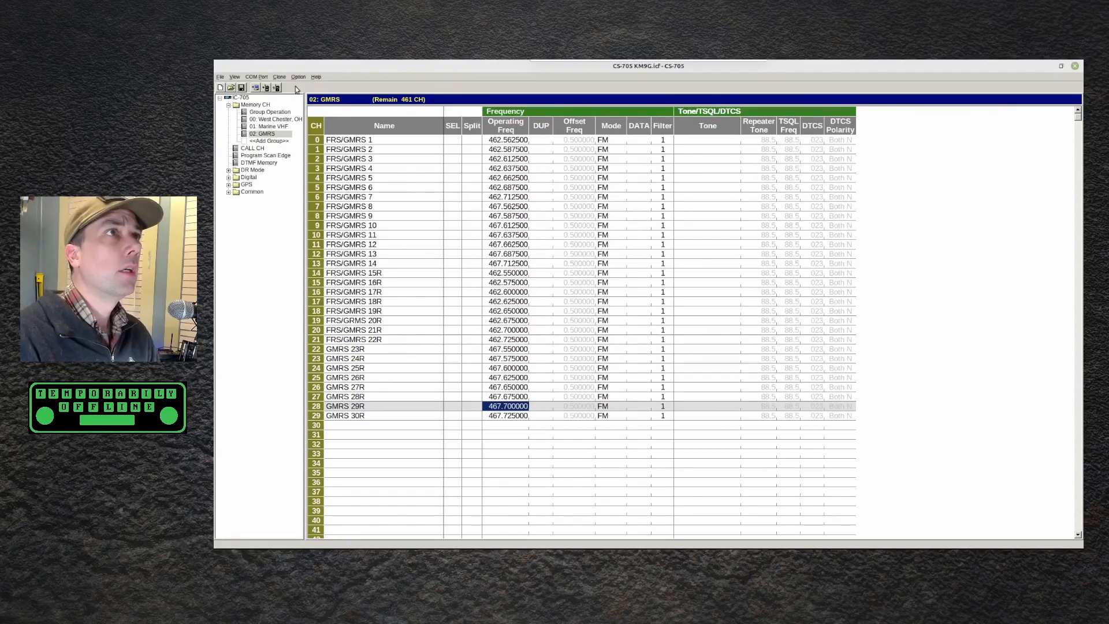
# - Start Write -> TR, back out, and review the Common settings page
pyautogui.click(279, 76)
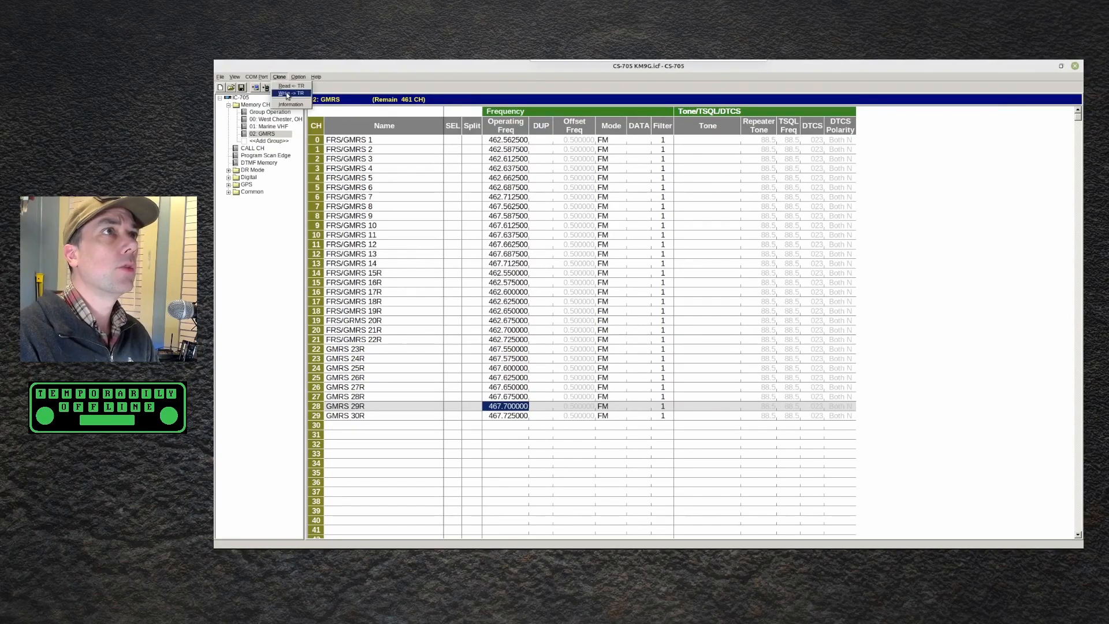
pyautogui.click(290, 94)
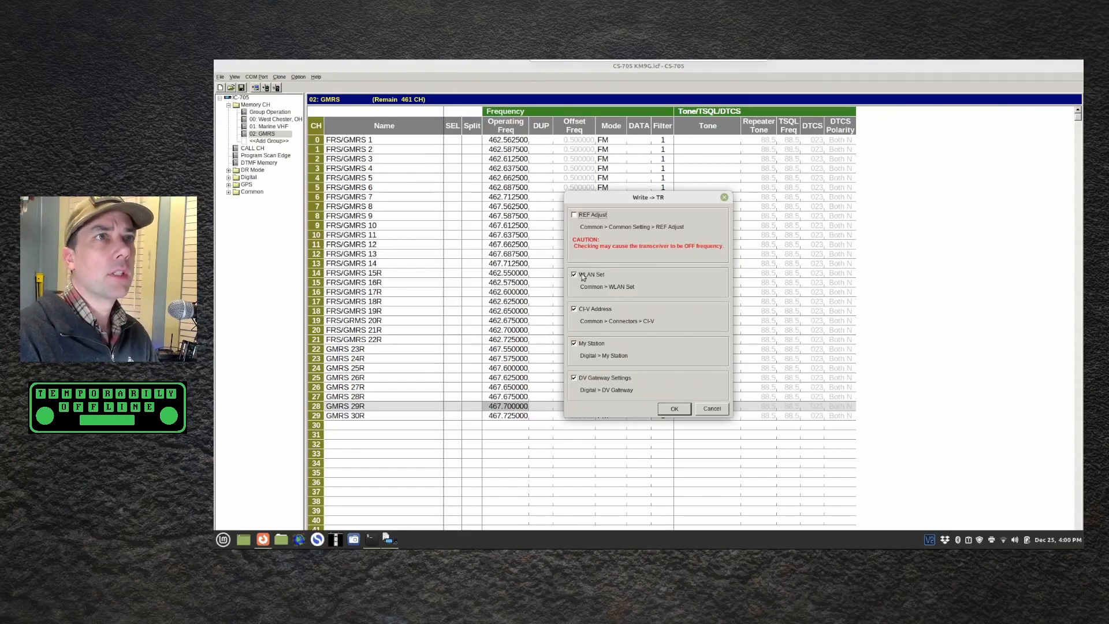
pyautogui.moveTo(596, 299)
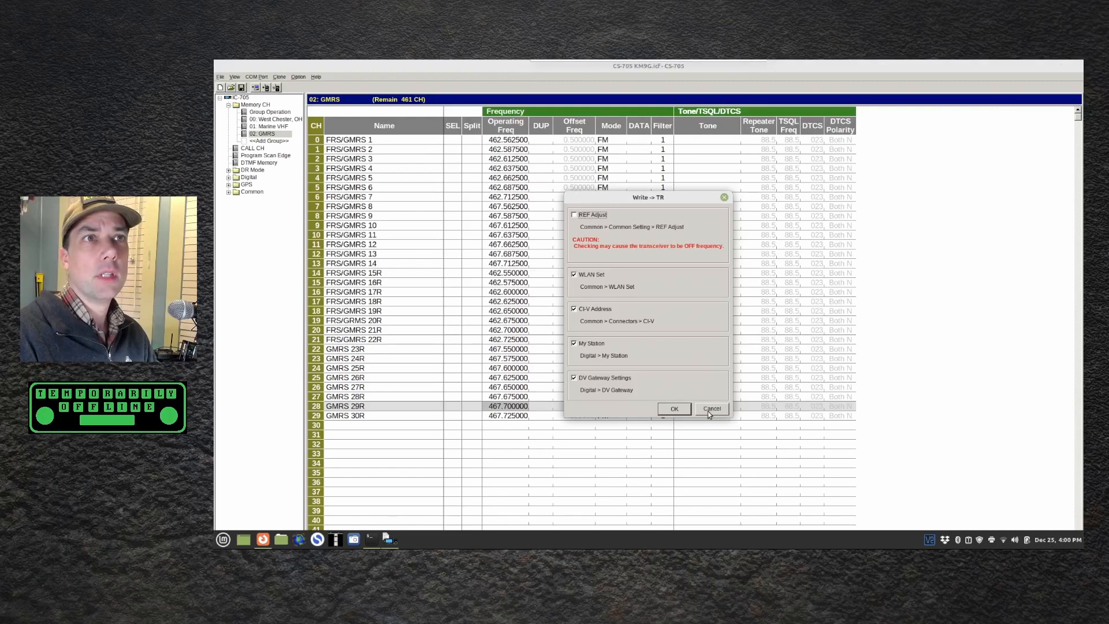
pyautogui.click(712, 409)
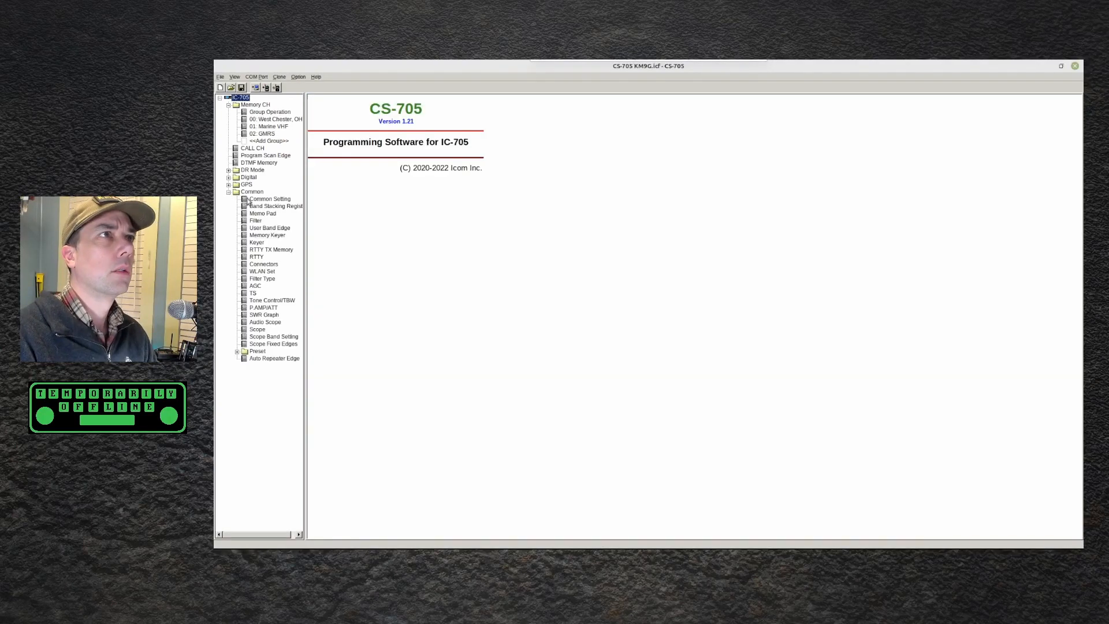
pyautogui.click(268, 199)
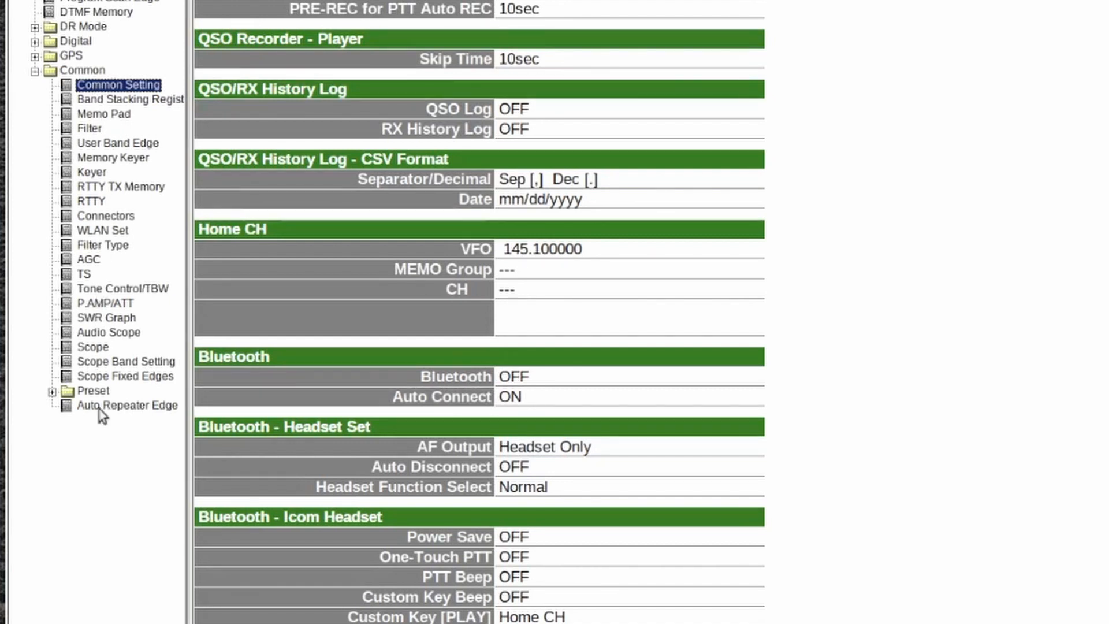
pyautogui.click(88, 128)
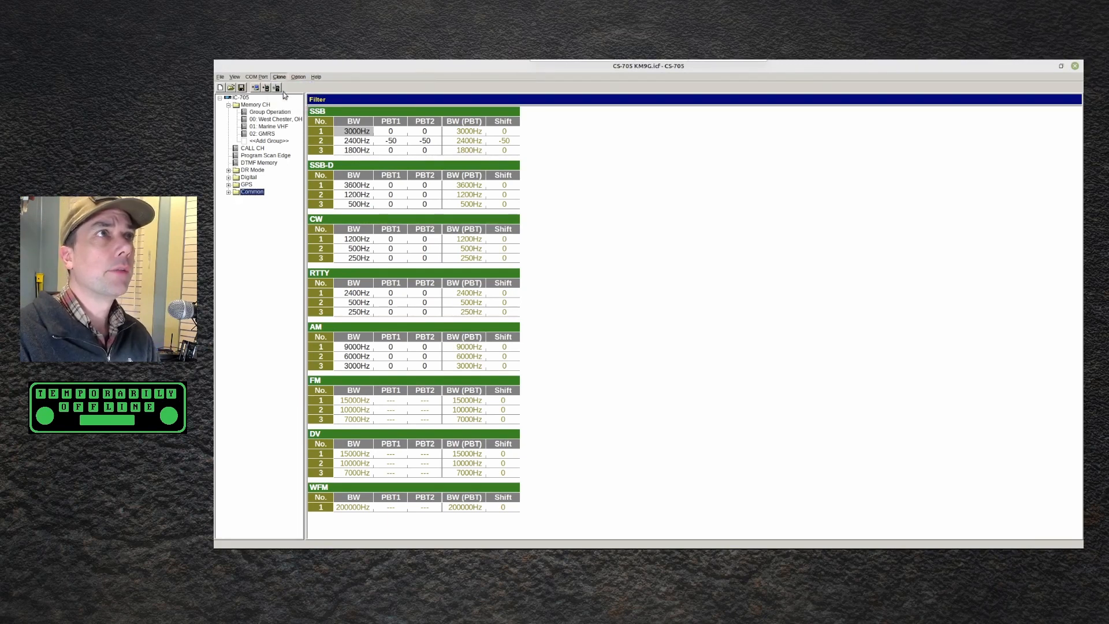
# - Run Clone > Write -> TR again and confirm to begin cloning to the IC-705
pyautogui.click(277, 86)
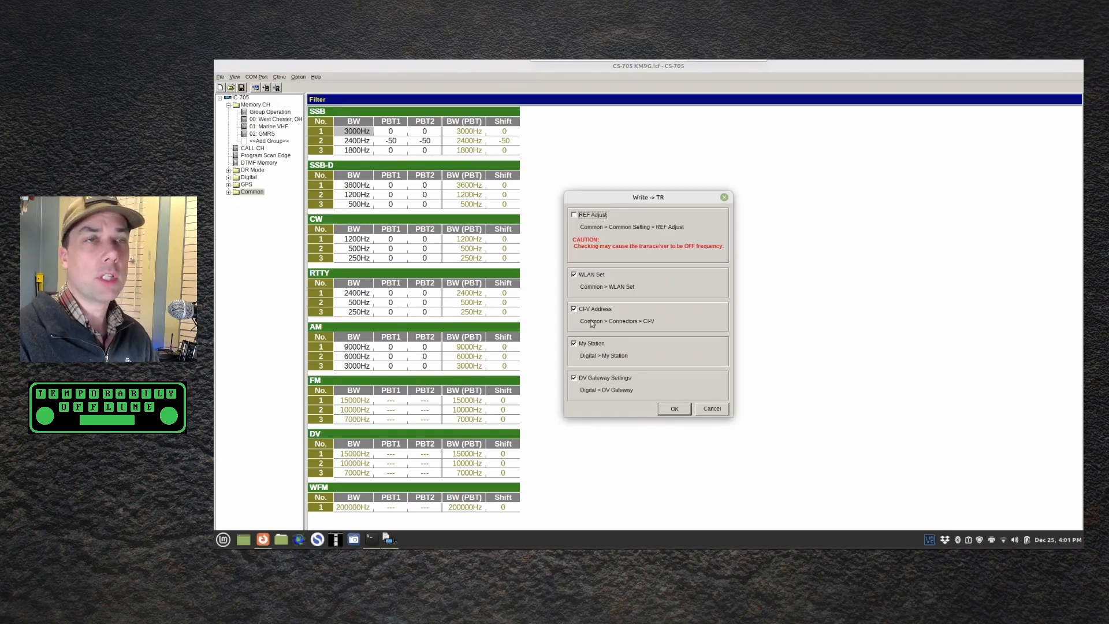
pyautogui.click(672, 408)
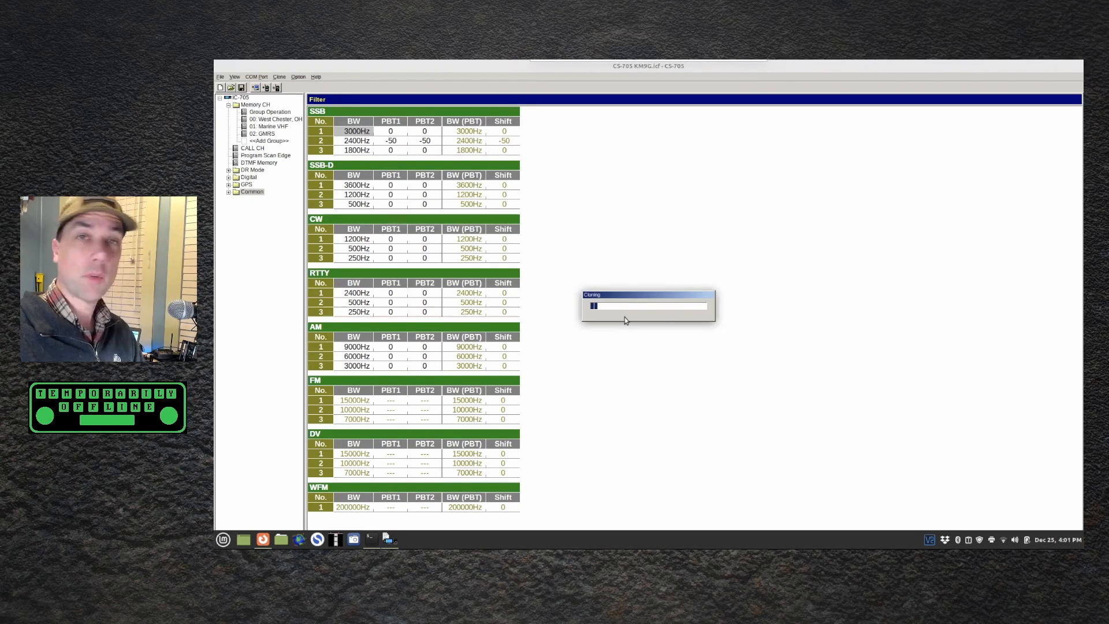